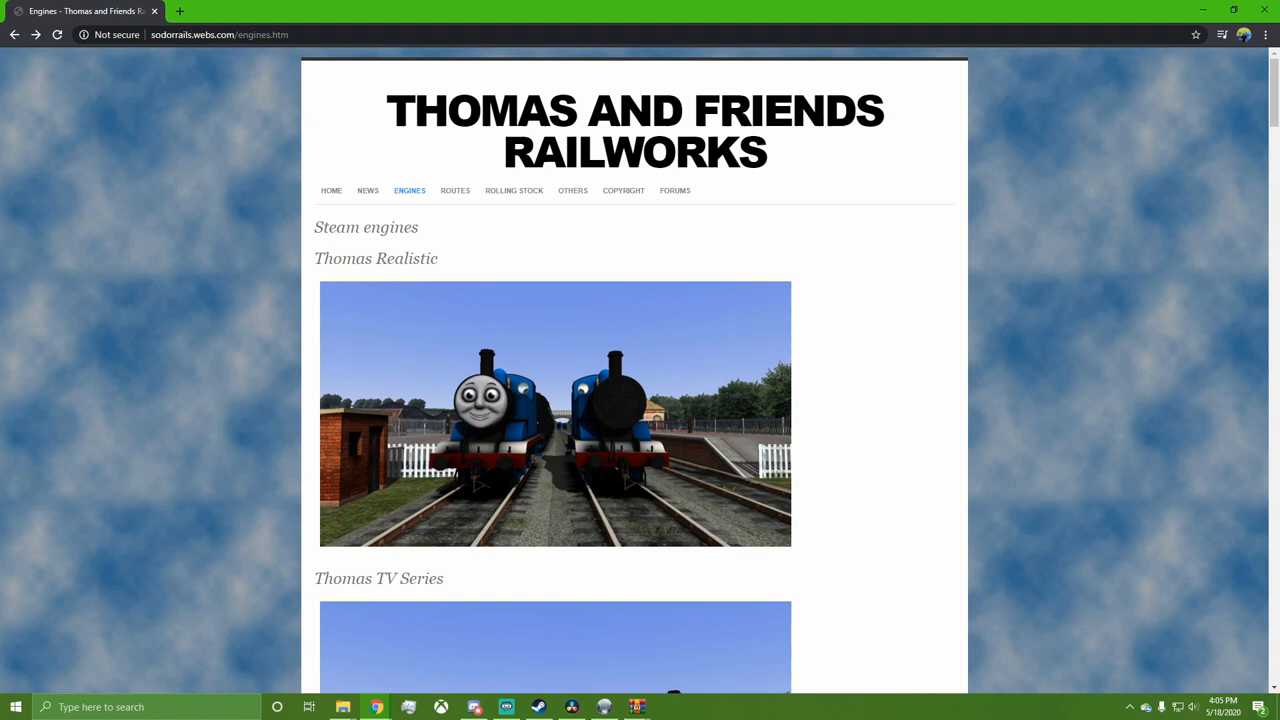
# - Scroll down and back up through the Sodor Rails engines list
pyautogui.scroll(-3)
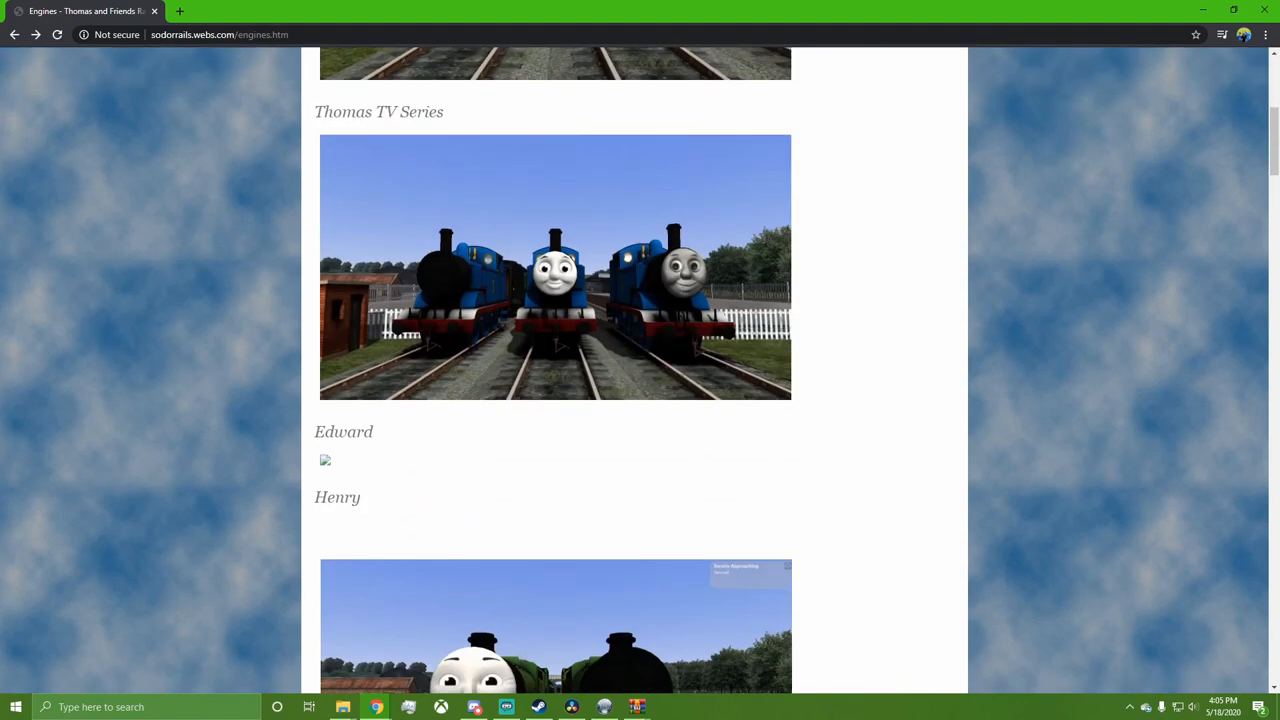
pyautogui.scroll(3)
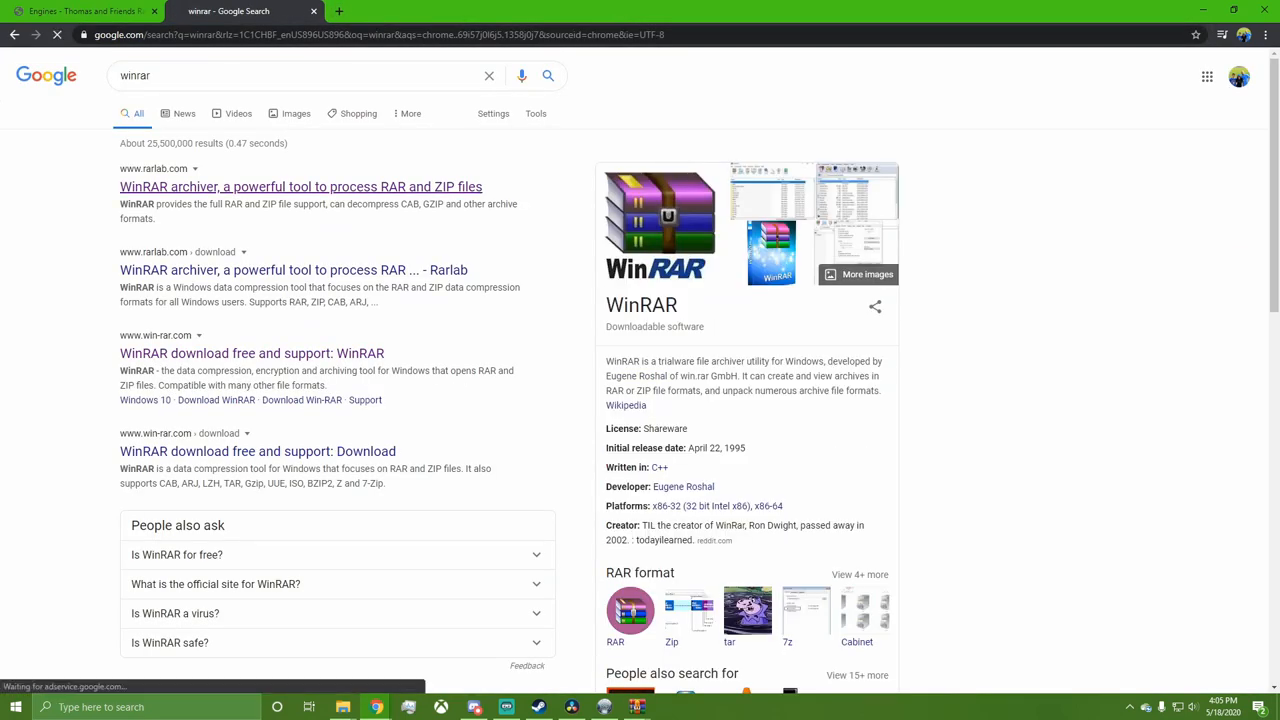
# - Open the official win-rar.com WinRAR 5.90 download page, then return to the engines tab
pyautogui.click(300, 187)
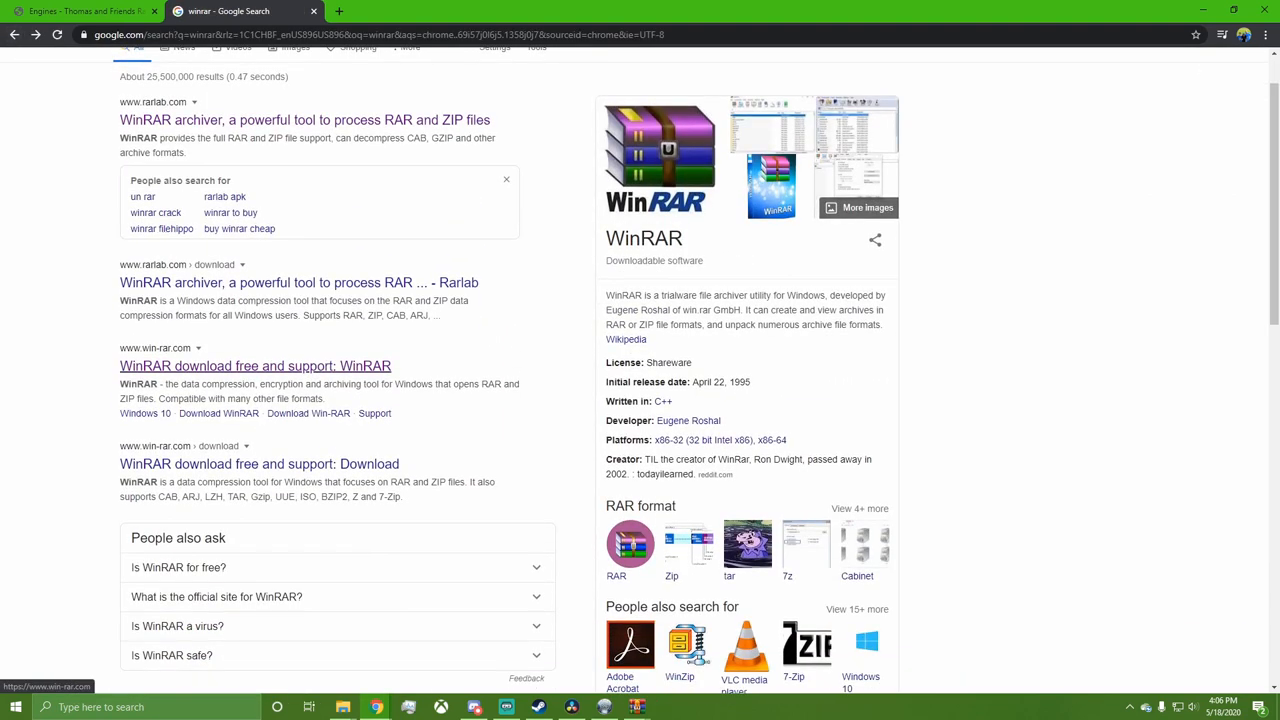
pyautogui.click(255, 366)
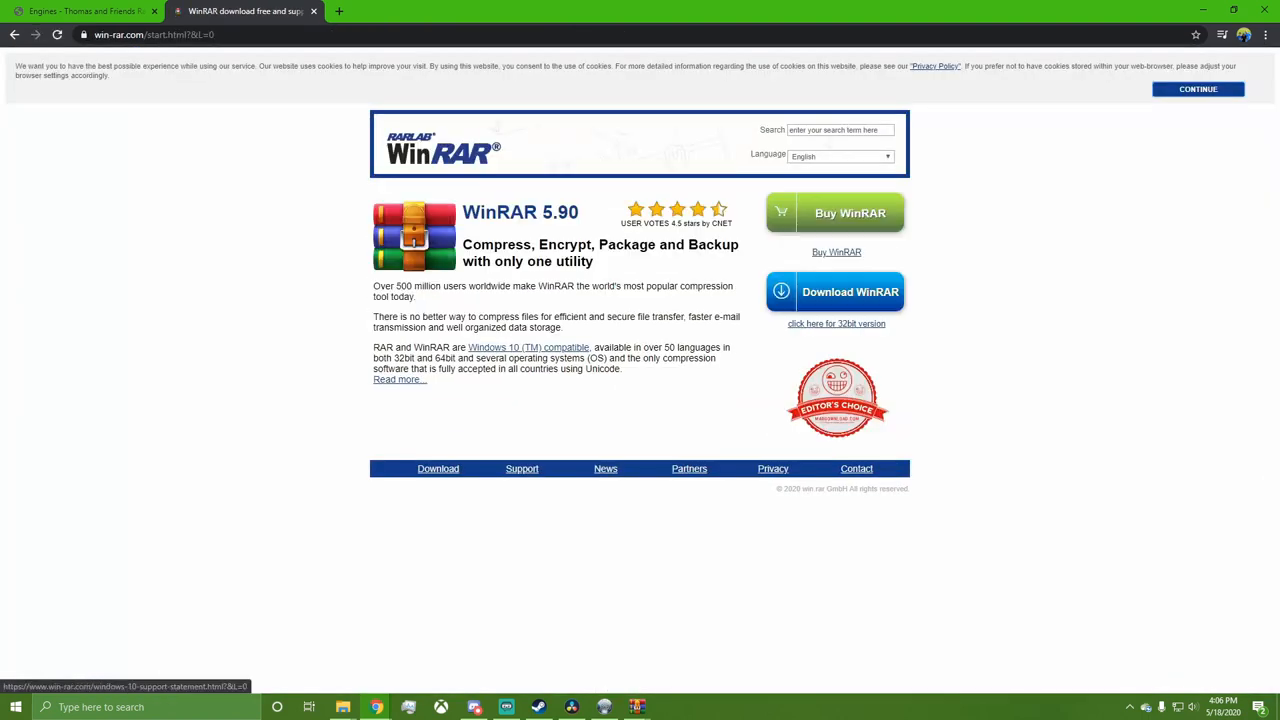
pyautogui.moveTo(834, 291)
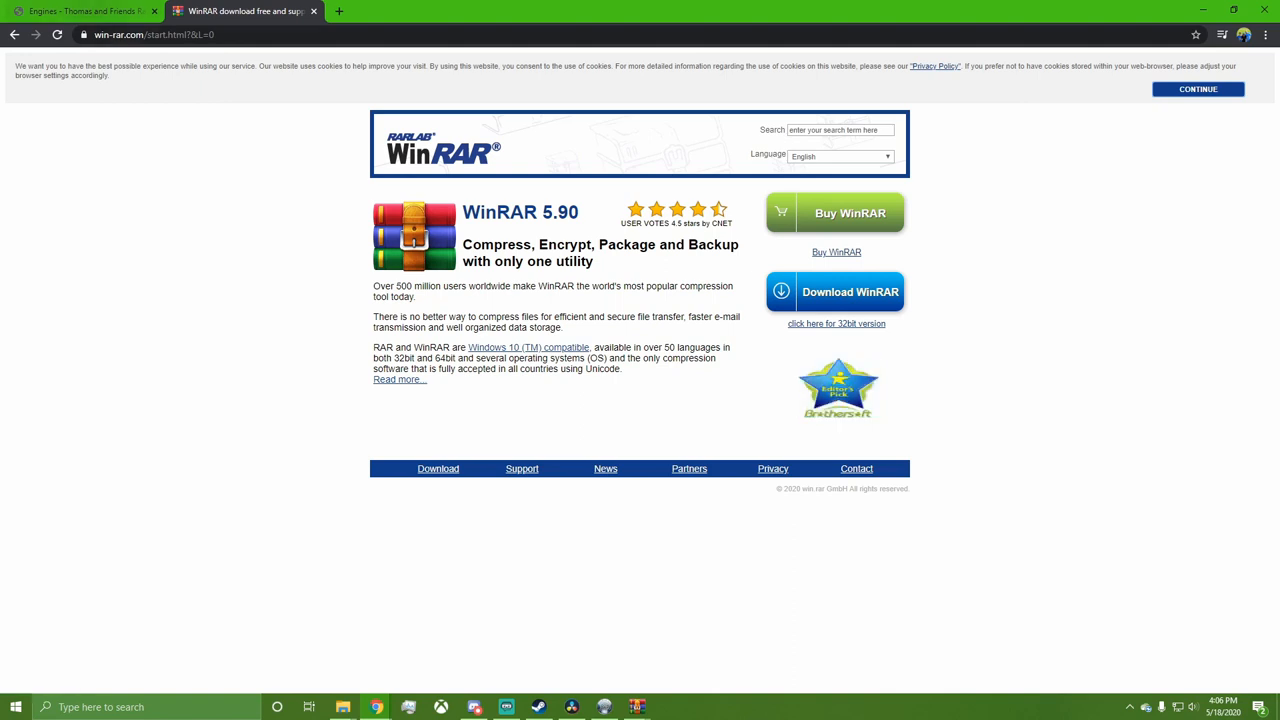
pyautogui.click(90, 16)
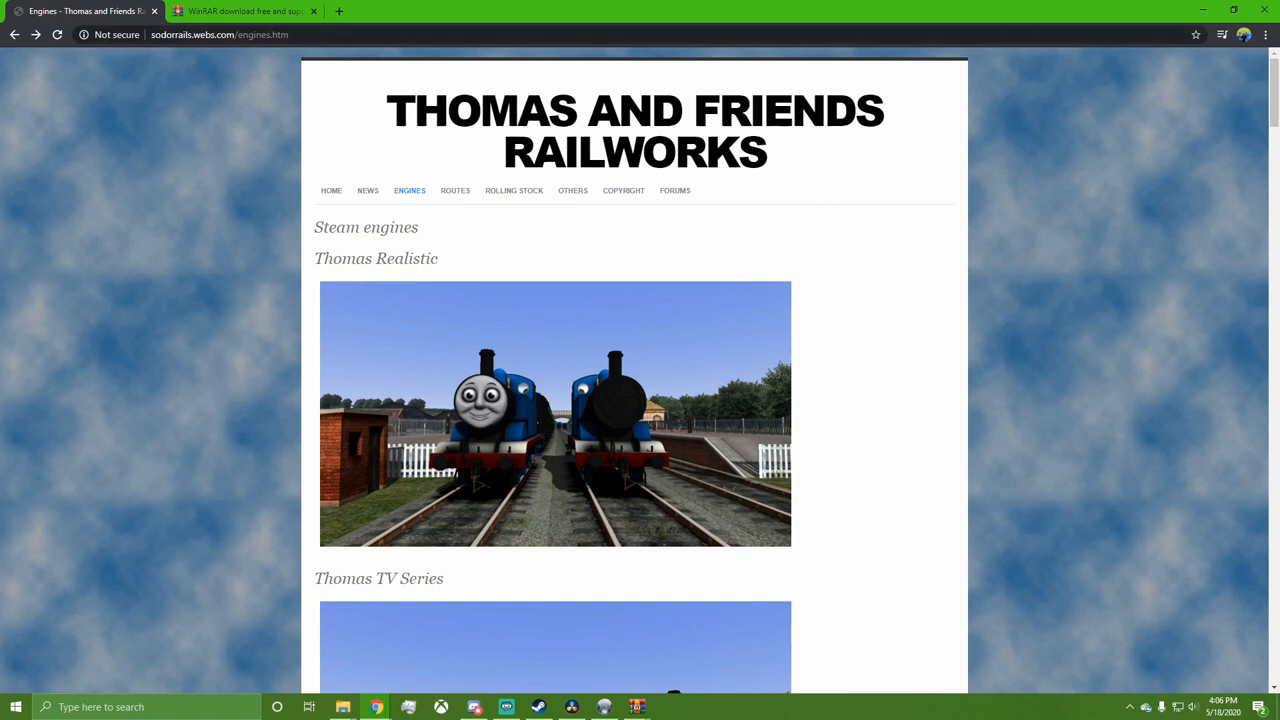
pyautogui.moveTo(331, 190)
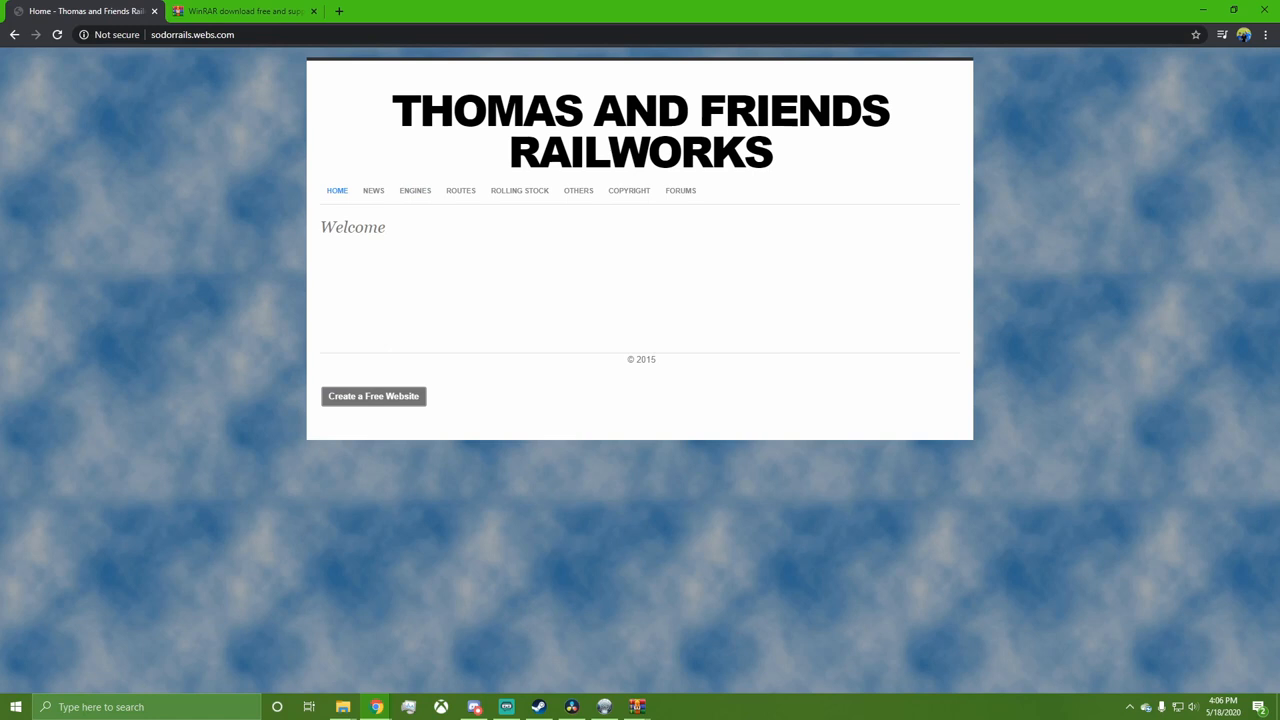
pyautogui.click(414, 190)
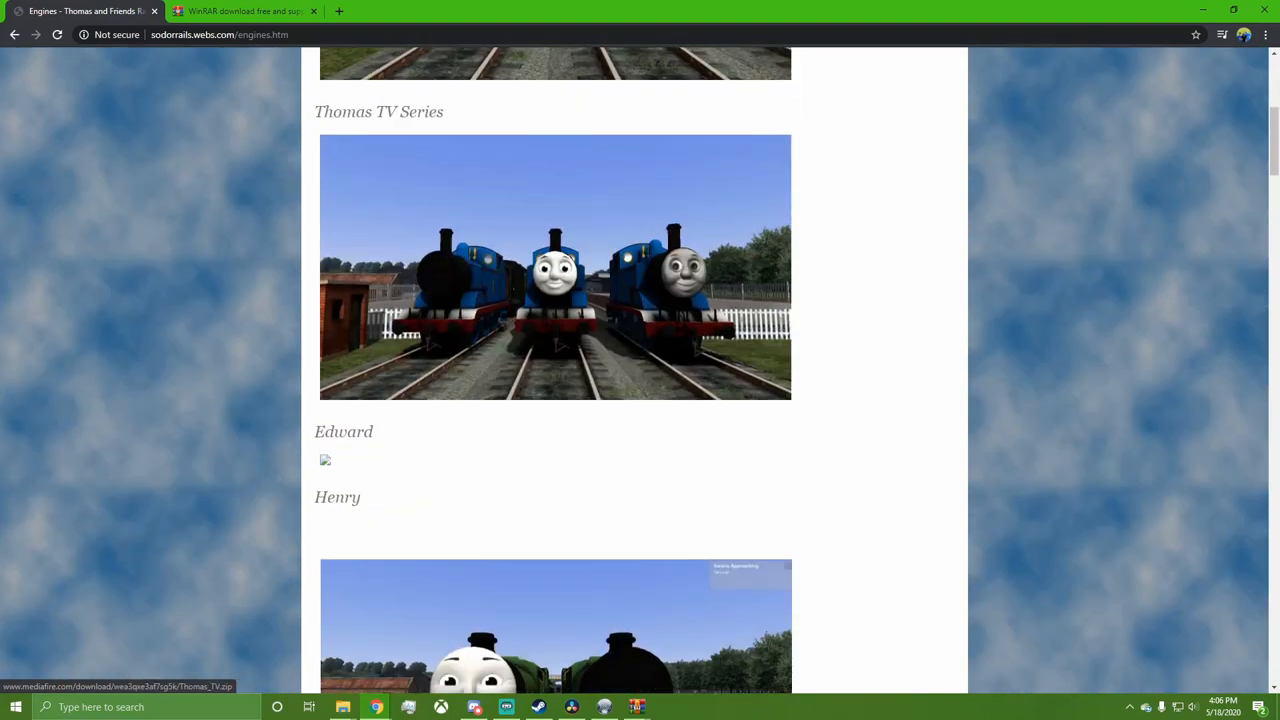
pyautogui.scroll(-3)
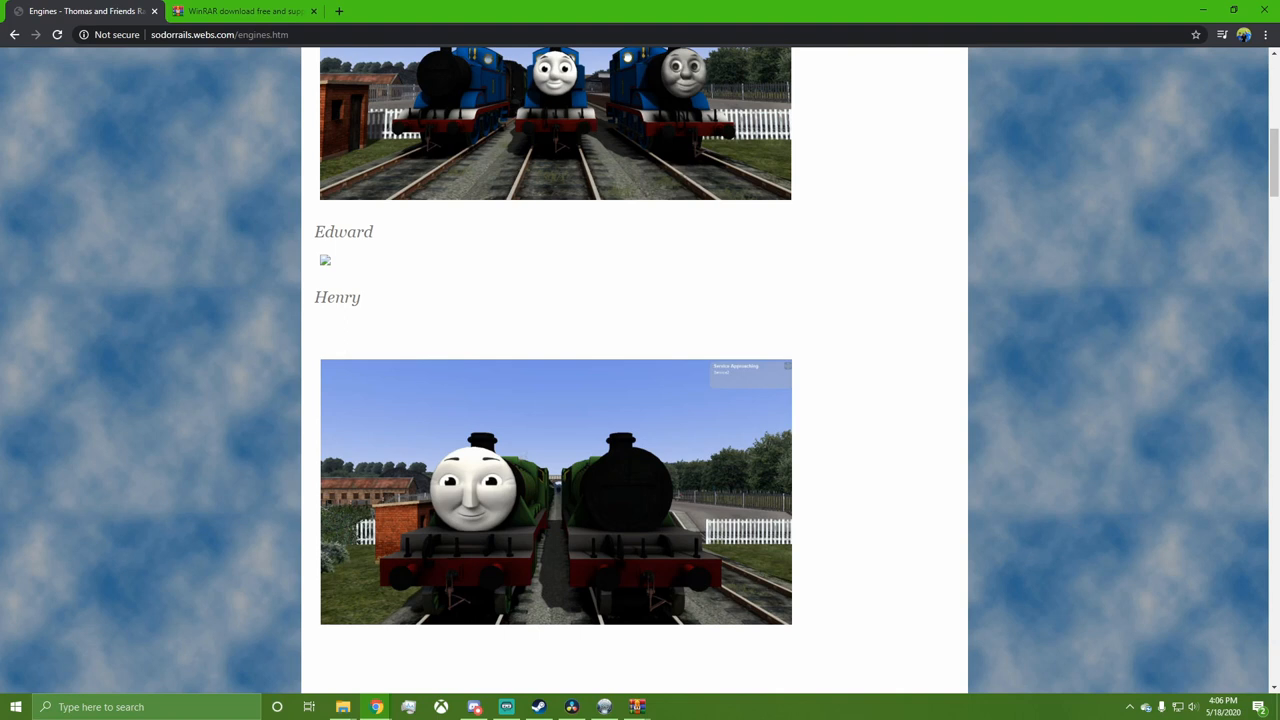
pyautogui.scroll(-3)
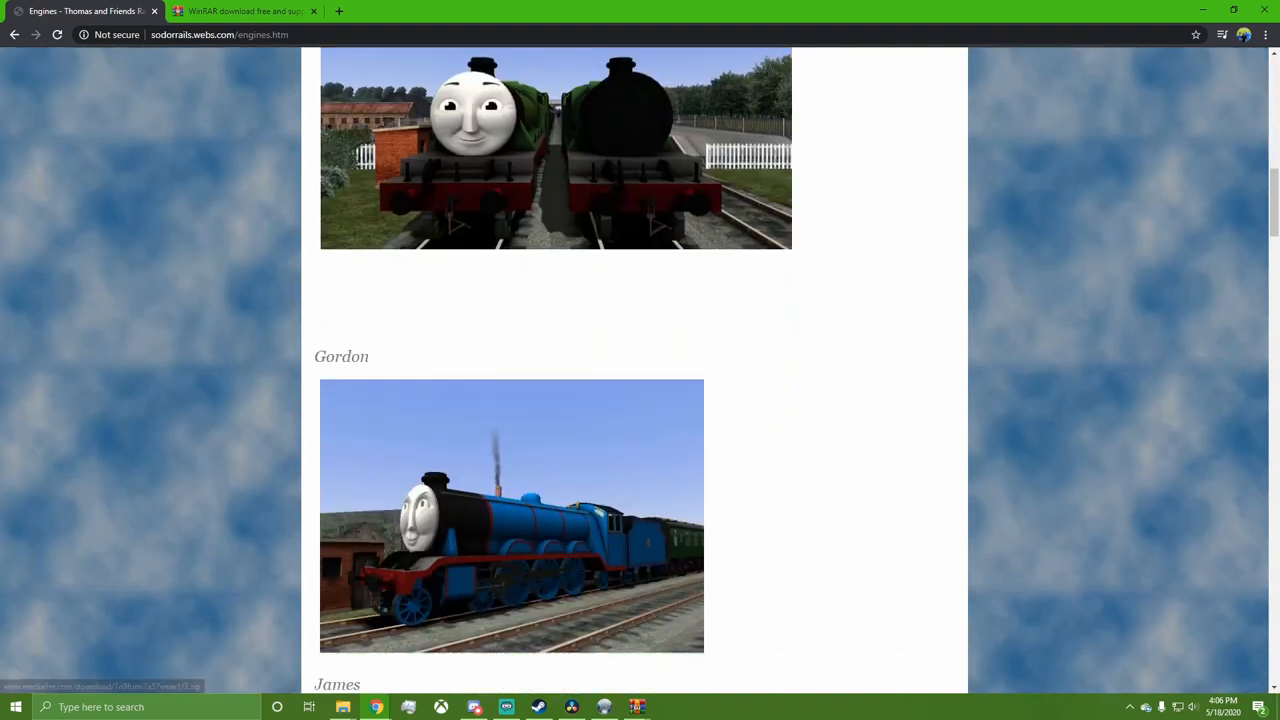
pyautogui.scroll(-3)
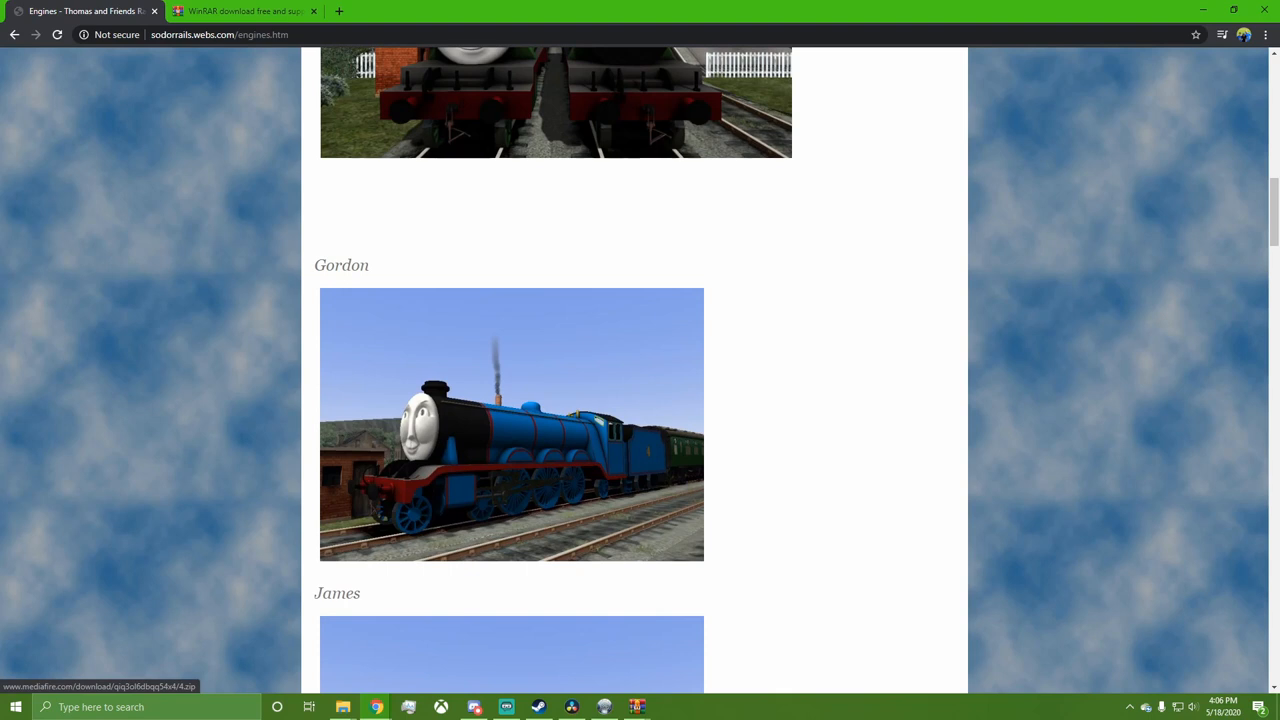
pyautogui.scroll(-3)
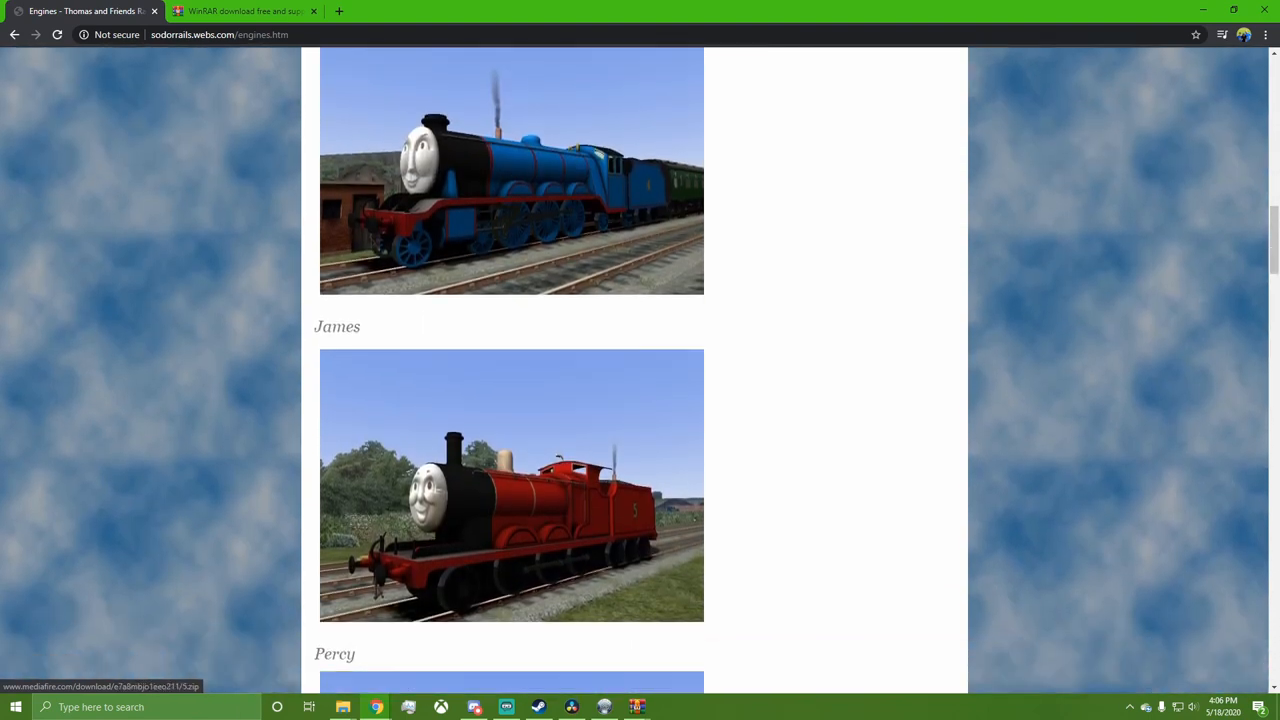
pyautogui.scroll(-3)
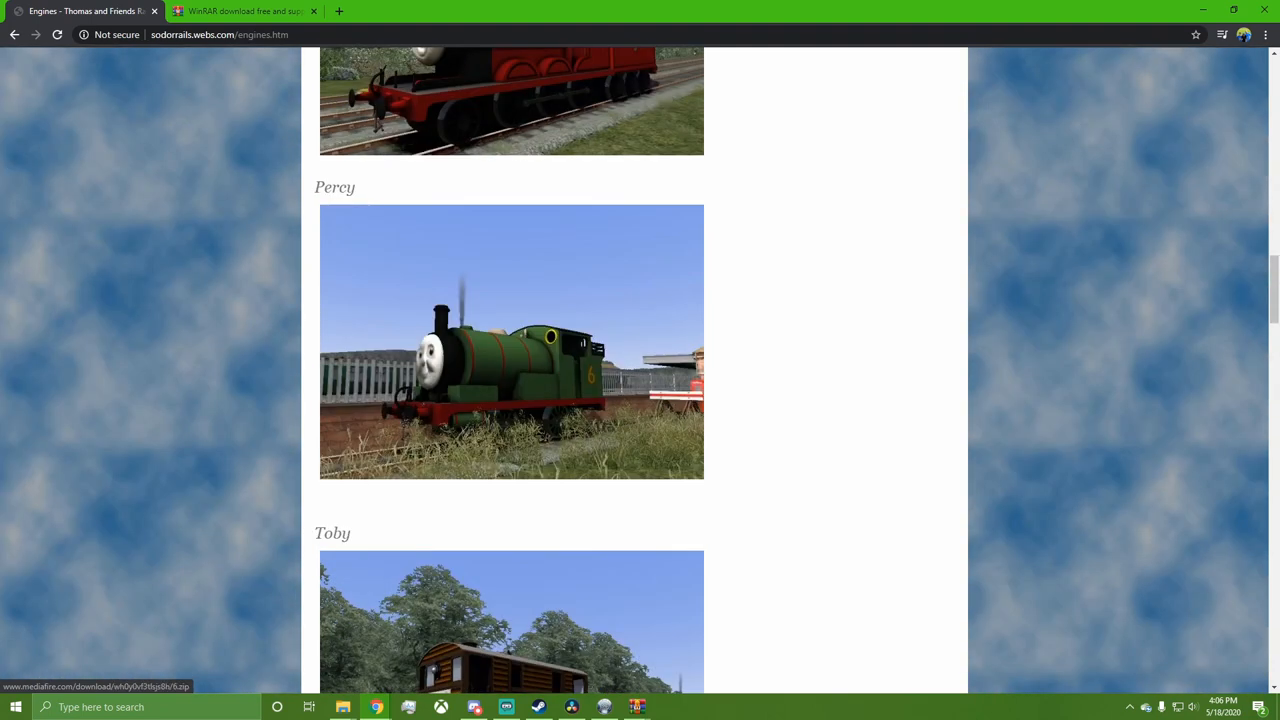
pyautogui.scroll(-3)
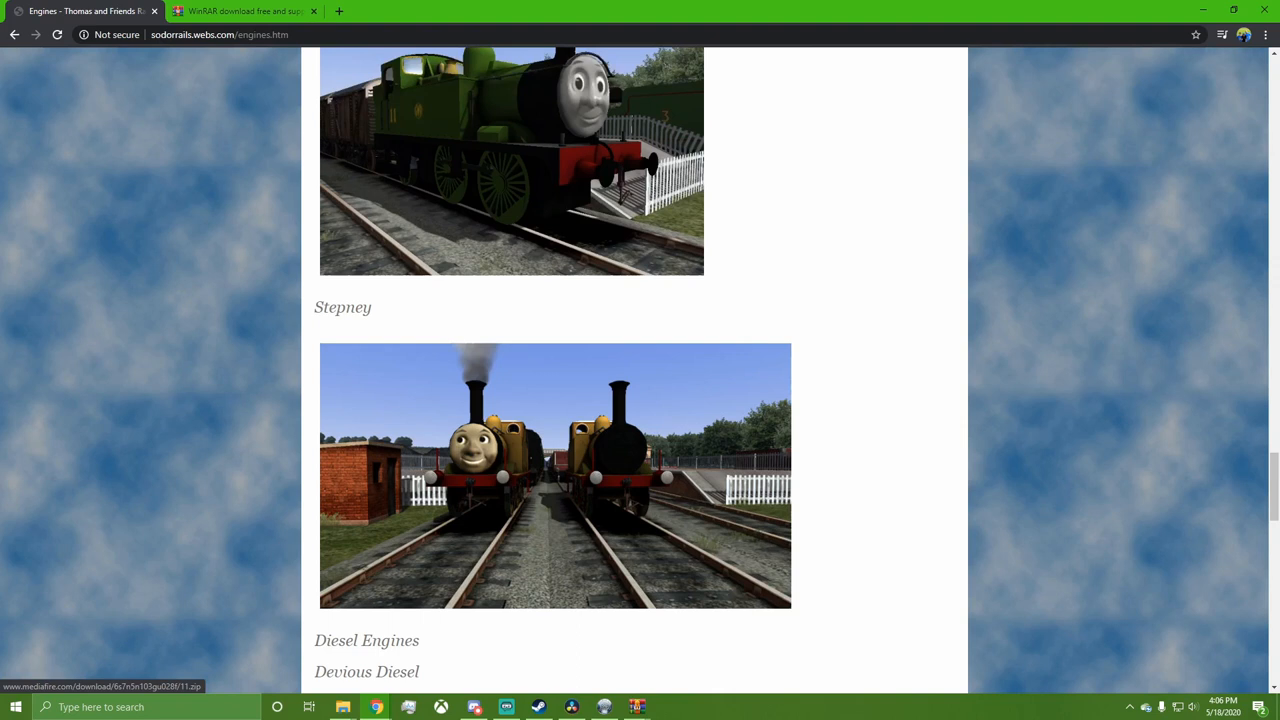
pyautogui.scroll(-3)
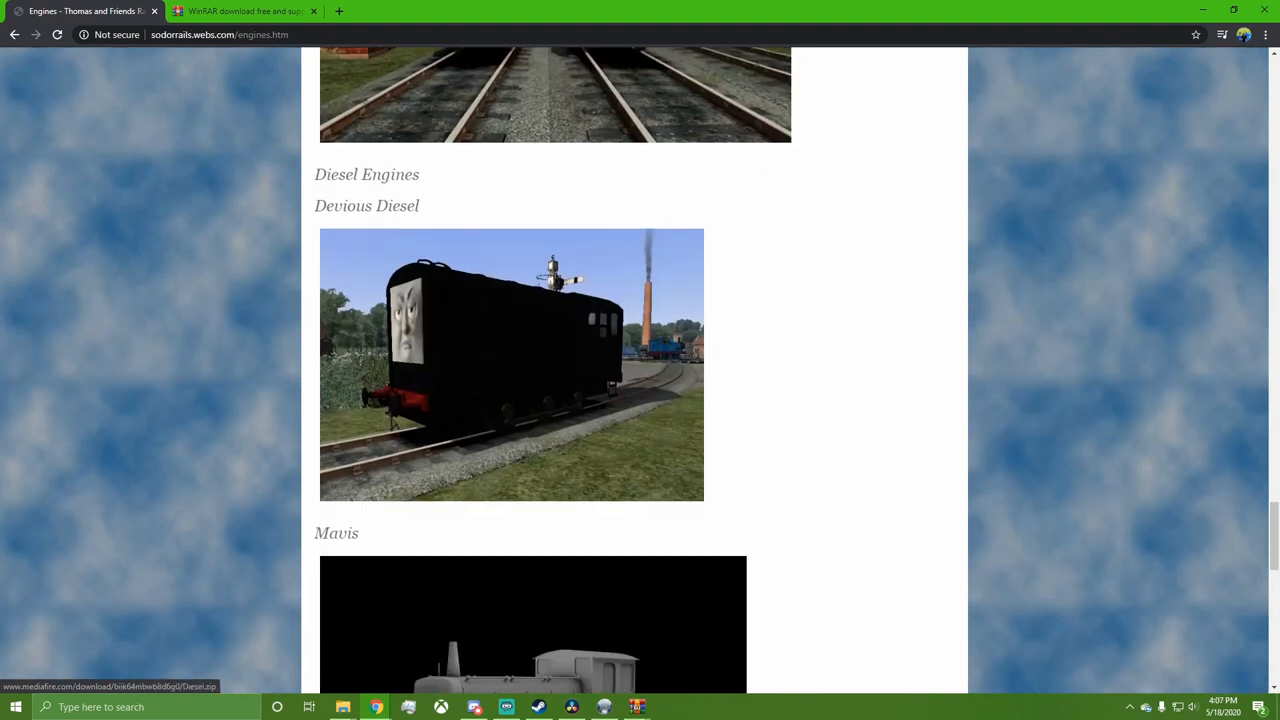
pyautogui.scroll(-3)
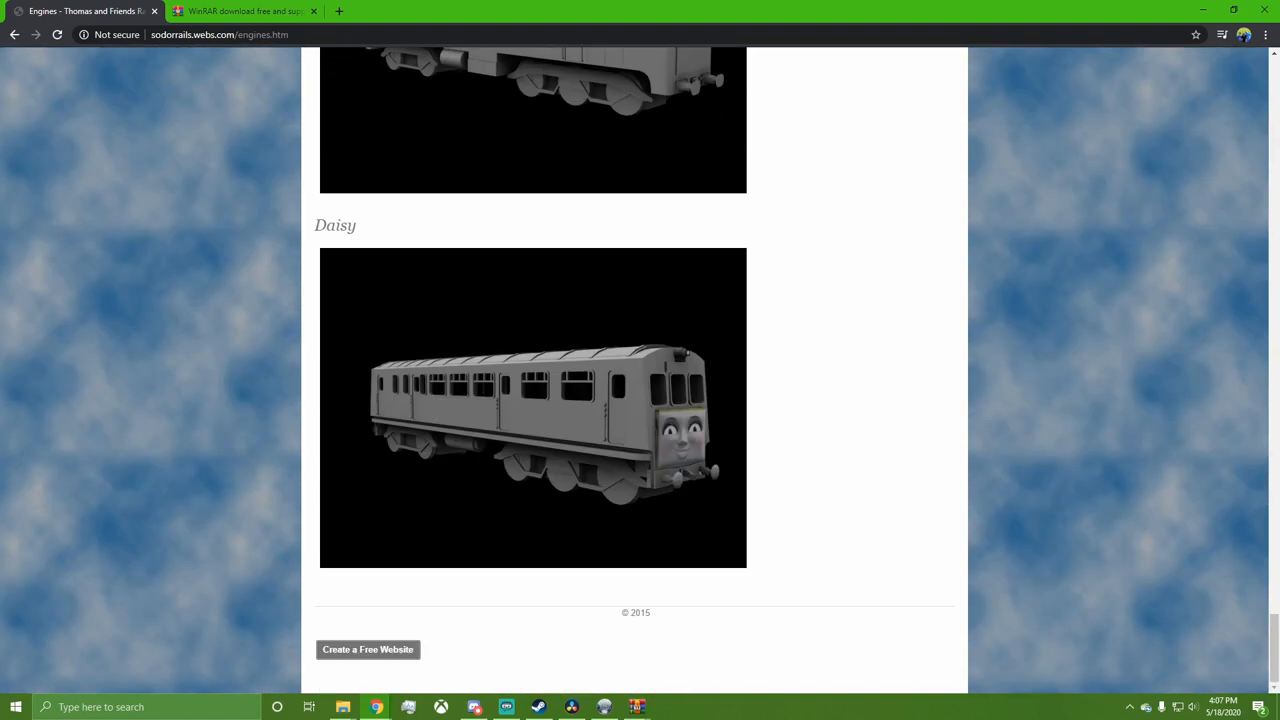
pyautogui.scroll(-3)
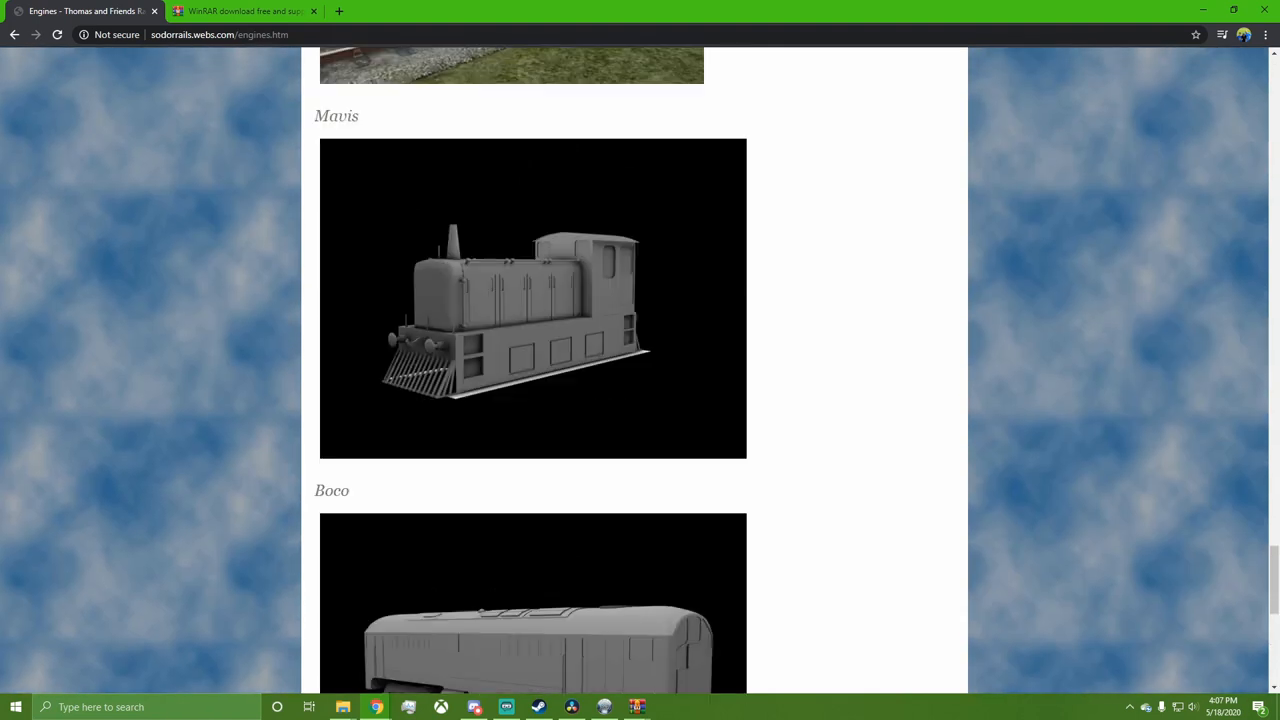
pyautogui.scroll(3)
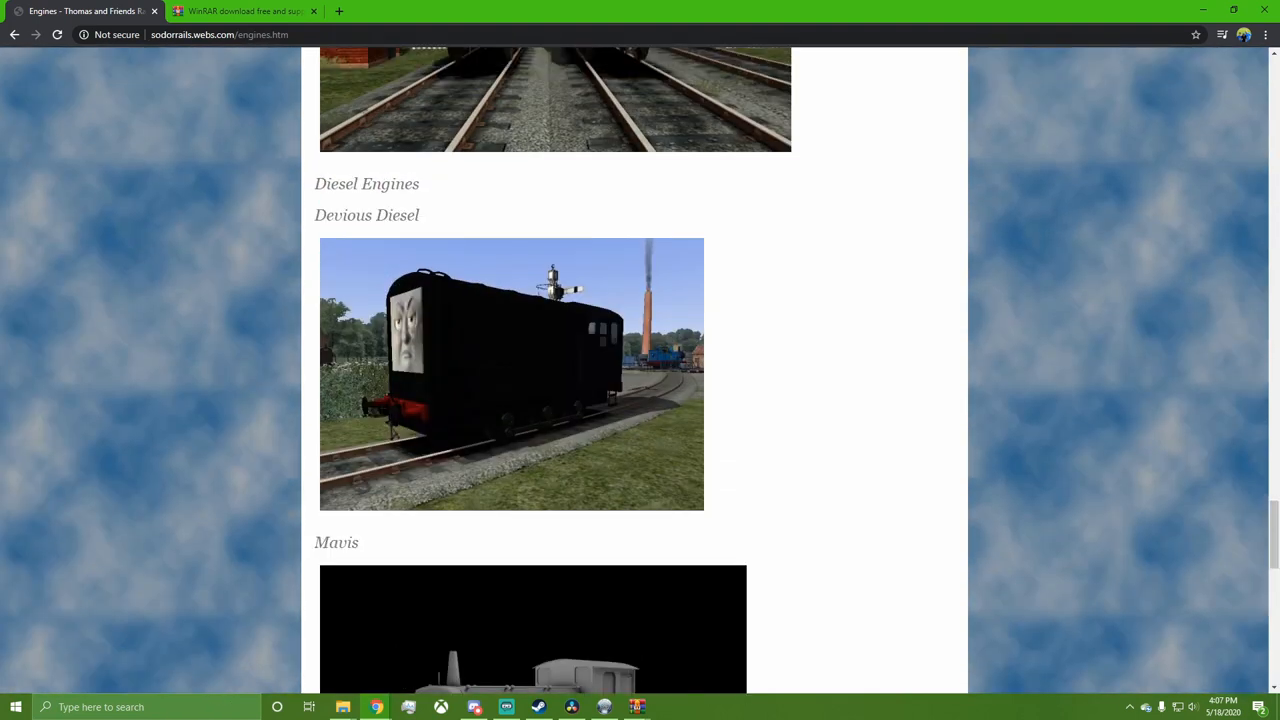
pyautogui.scroll(-3)
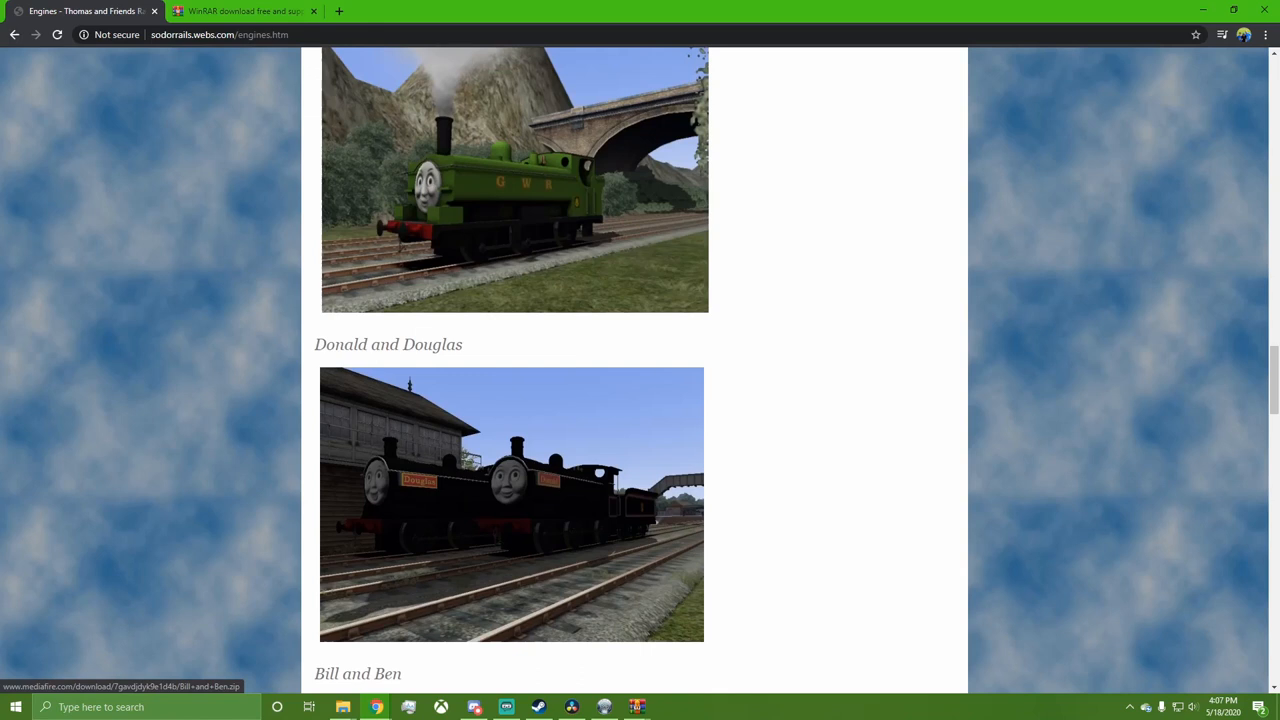
pyautogui.scroll(-3)
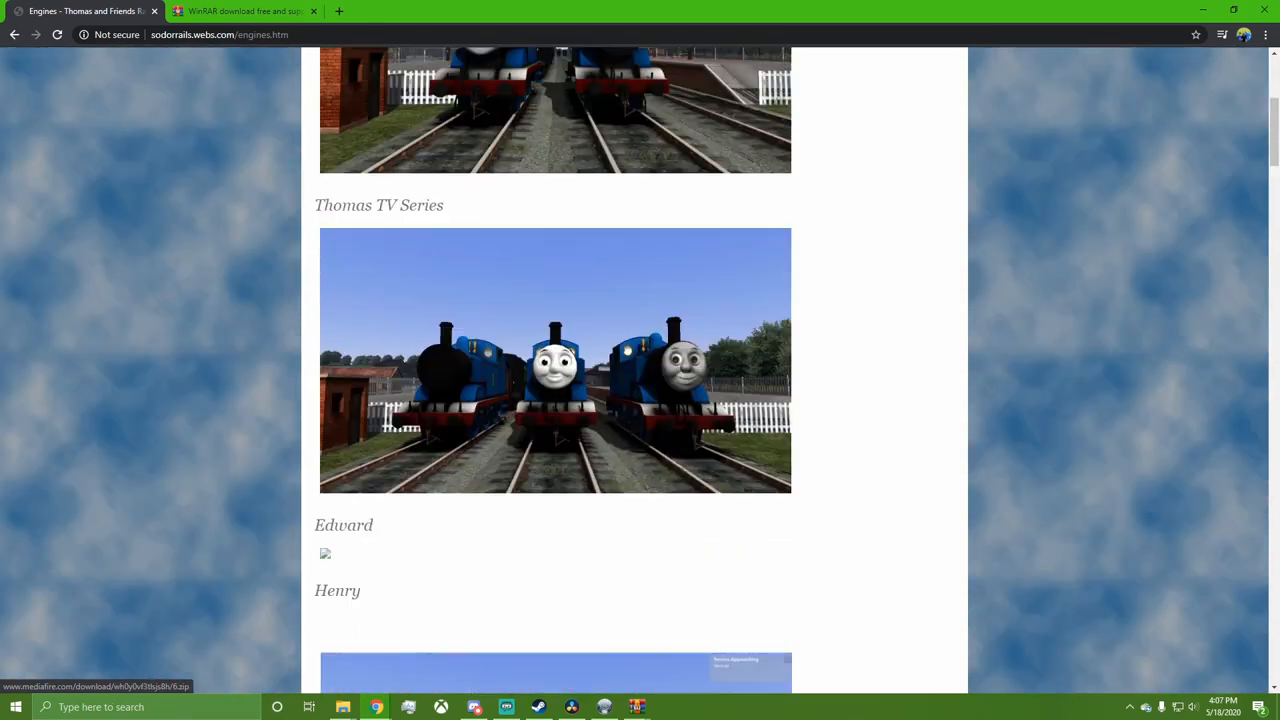
pyautogui.scroll(-3)
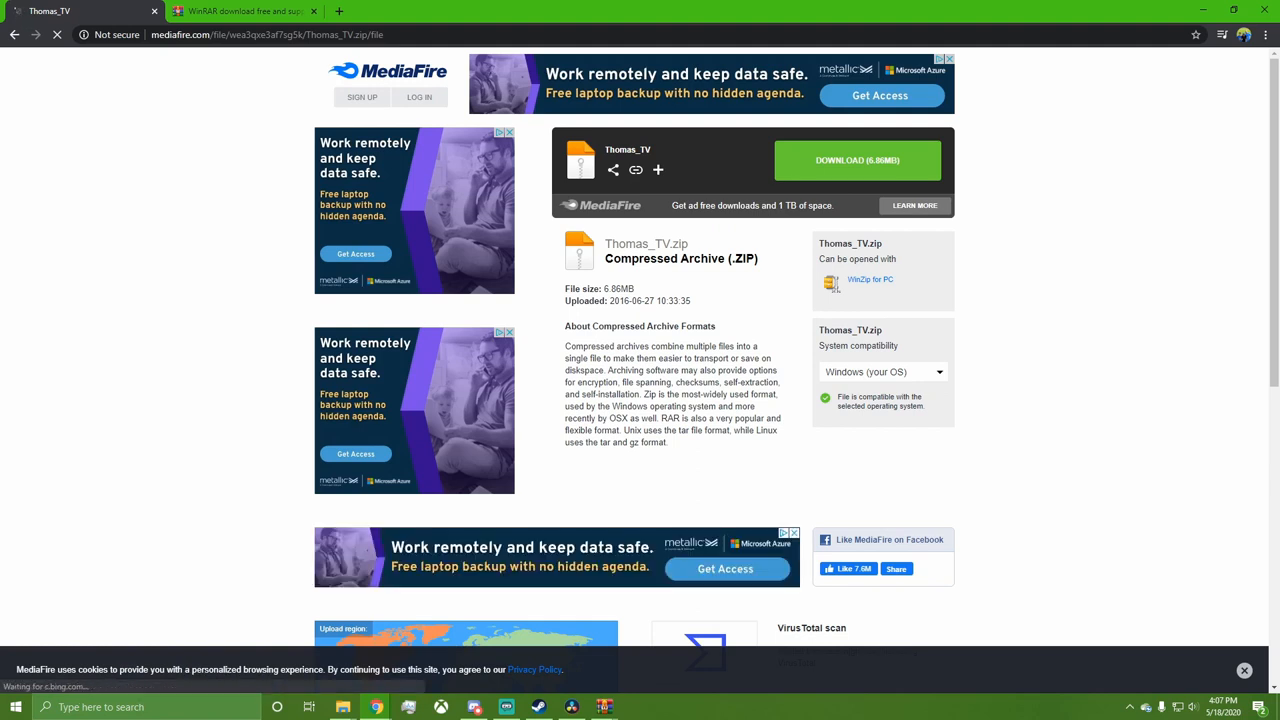
# - Download Thomas_TV.zip from MediaFire, dismissing the pop-up ad
pyautogui.click(857, 160)
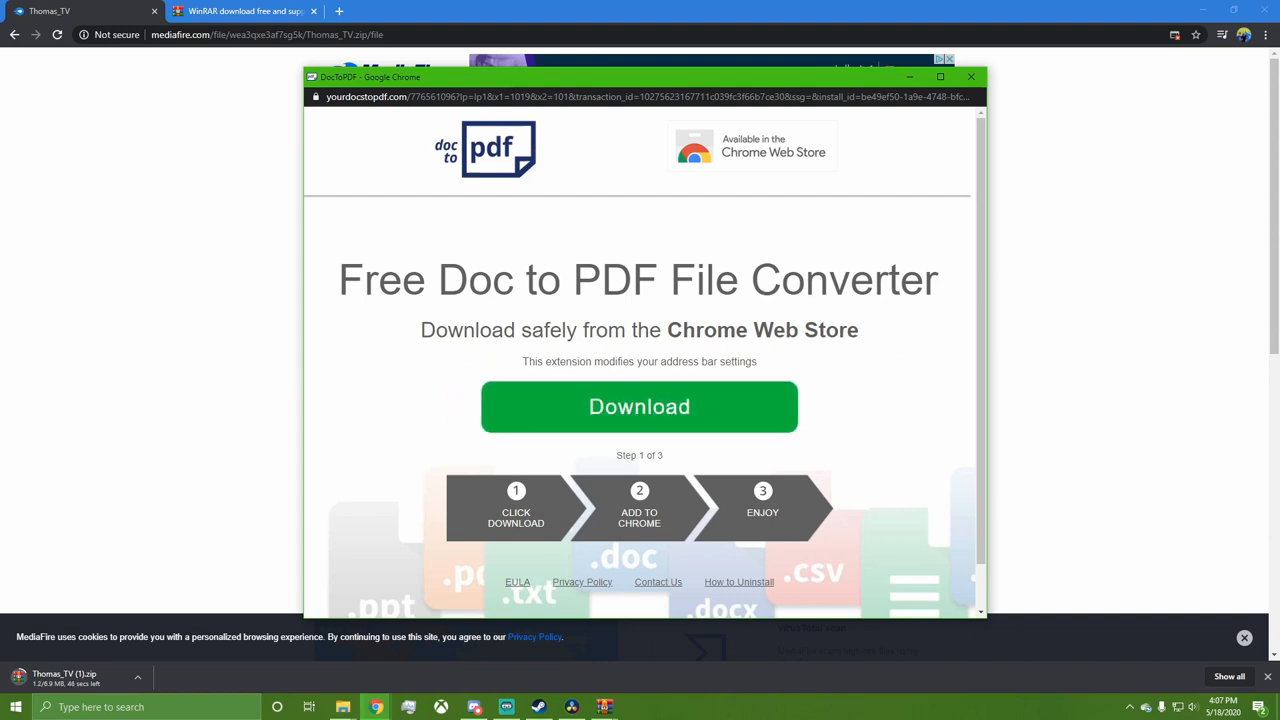
pyautogui.click(977, 76)
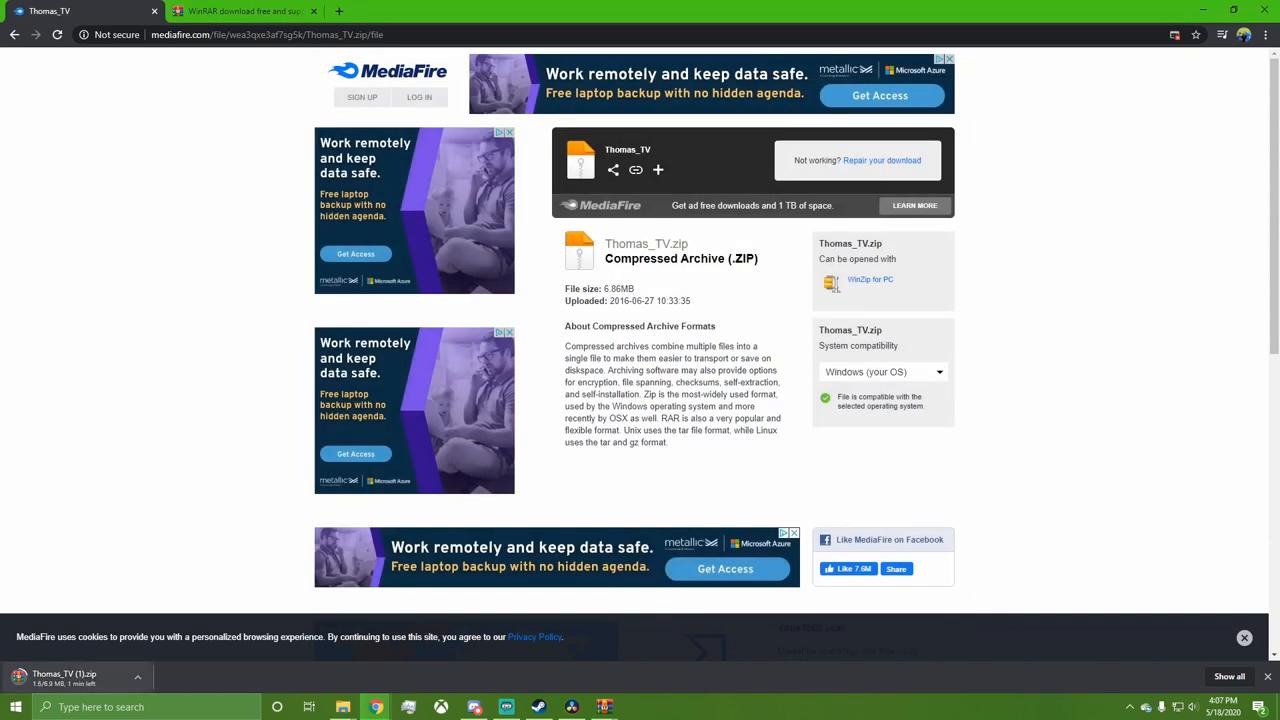
pyautogui.moveTo(60, 675)
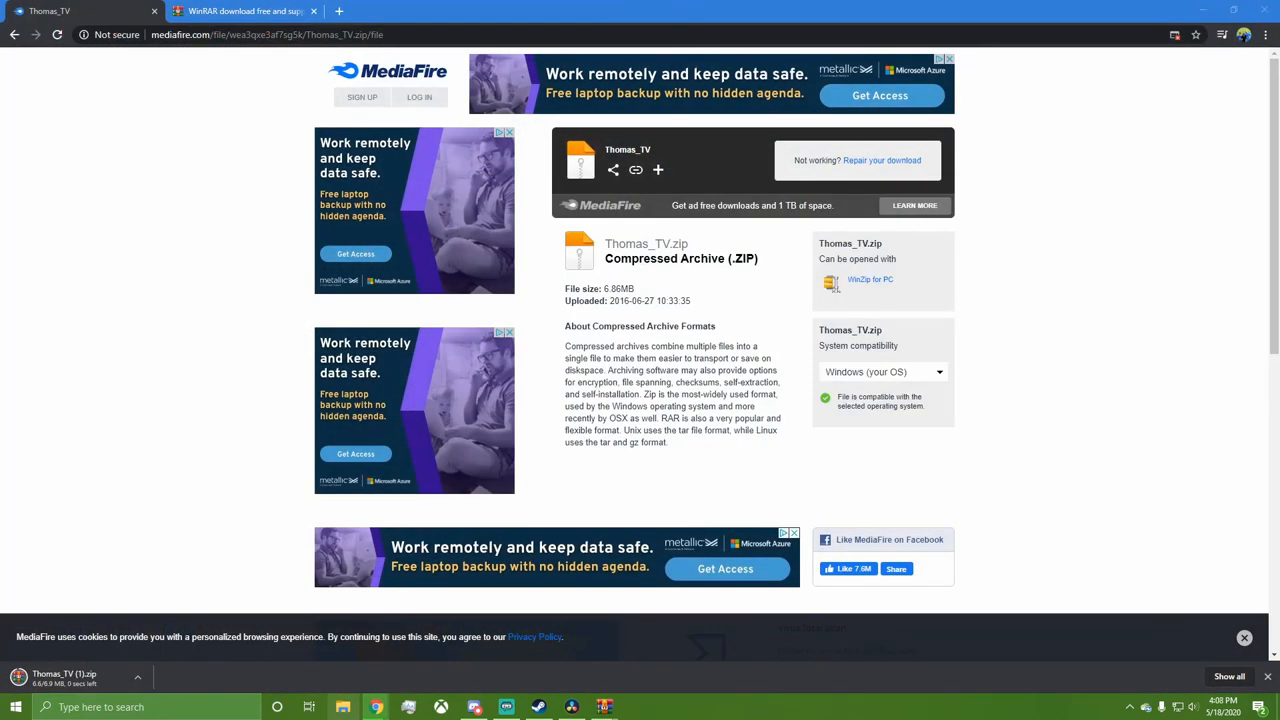
pyautogui.click(343, 707)
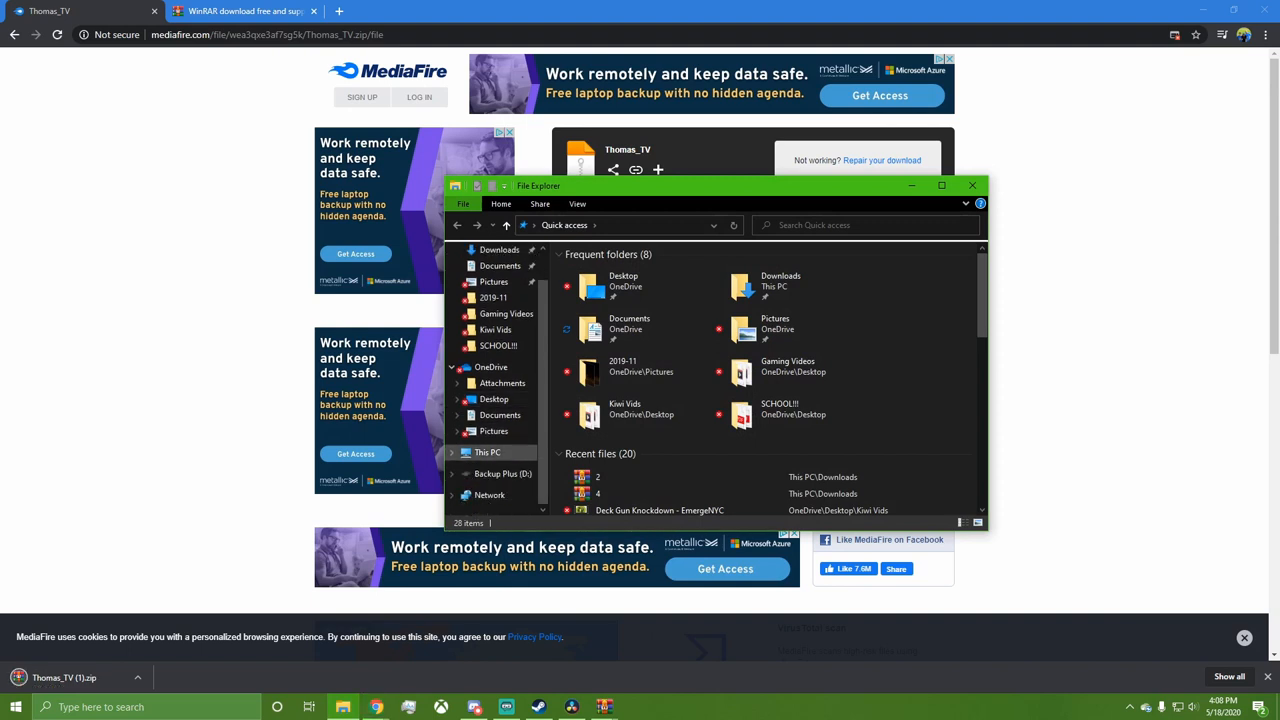
# - Navigate C: > Steam > steamapps > common to the RailWorks folder
pyautogui.click(487, 451)
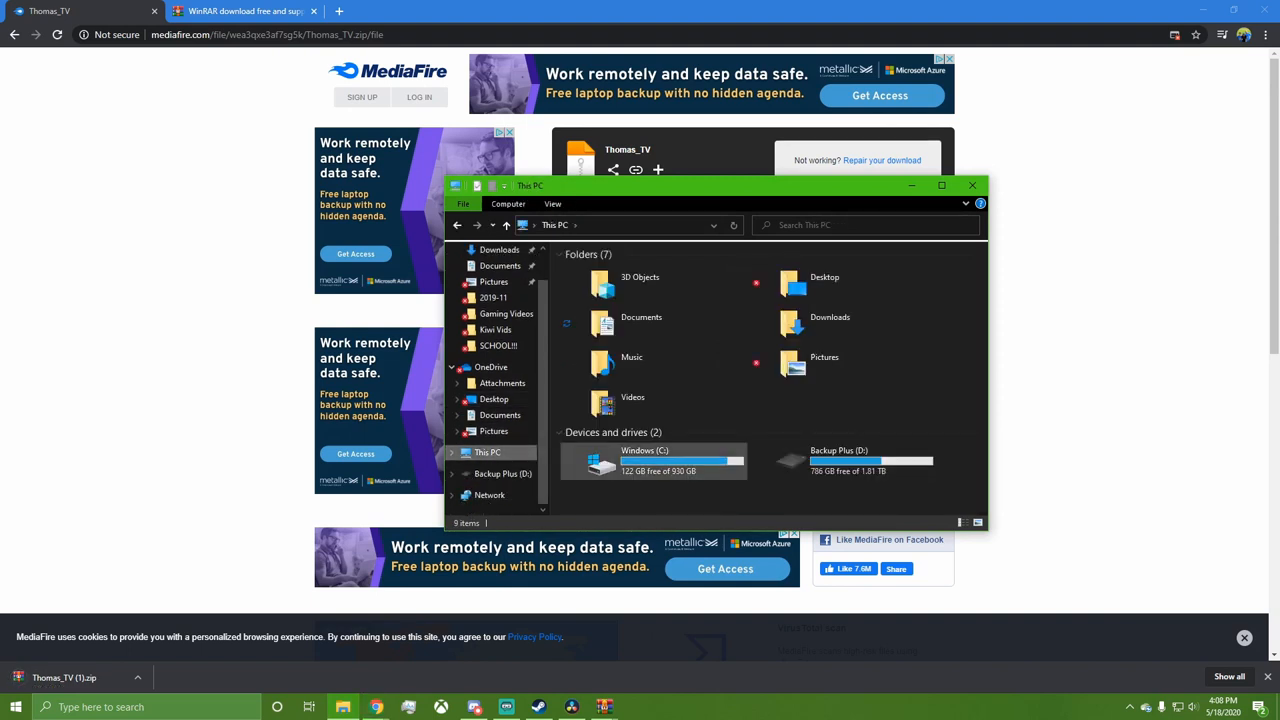
pyautogui.doubleClick(643, 460)
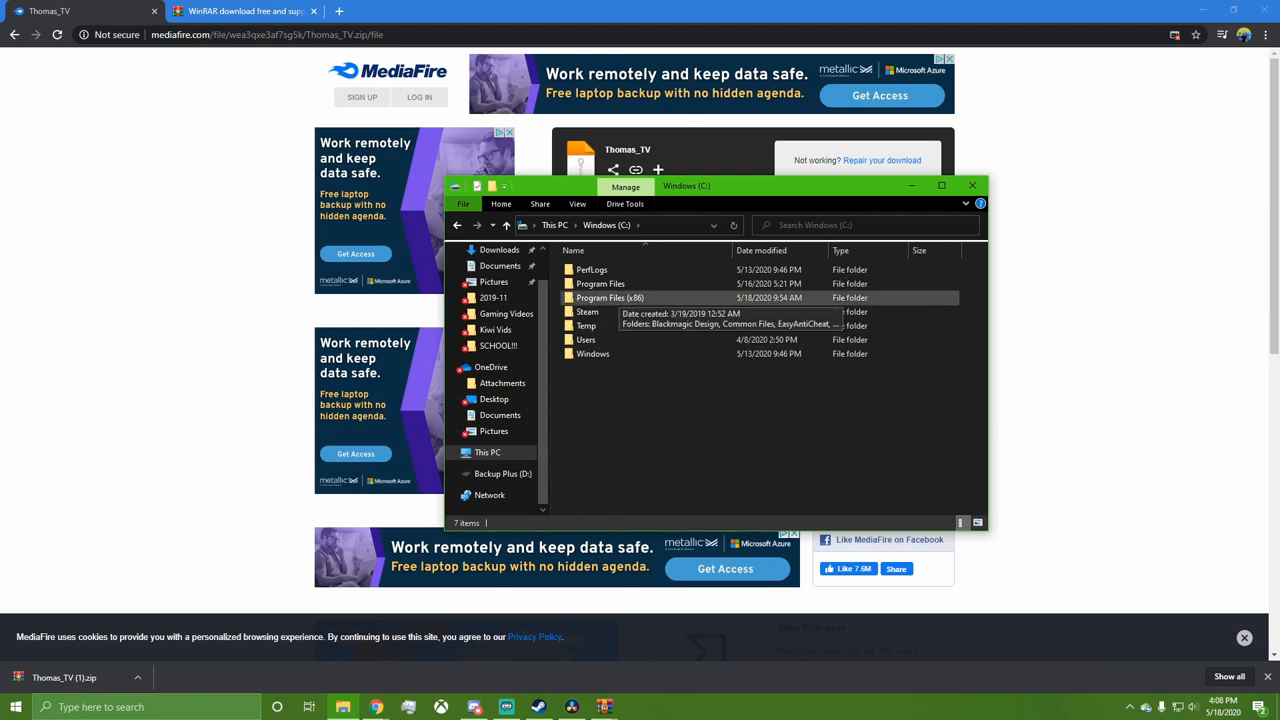
pyautogui.doubleClick(608, 297)
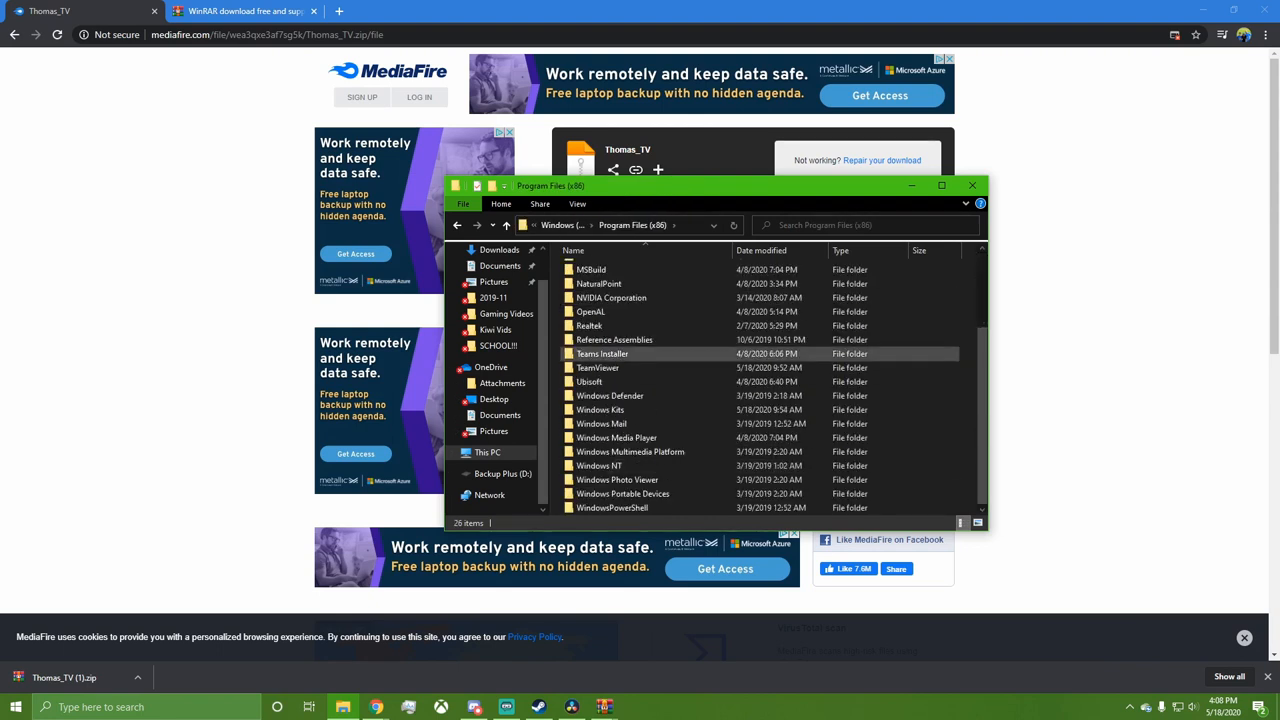
pyautogui.click(599, 367)
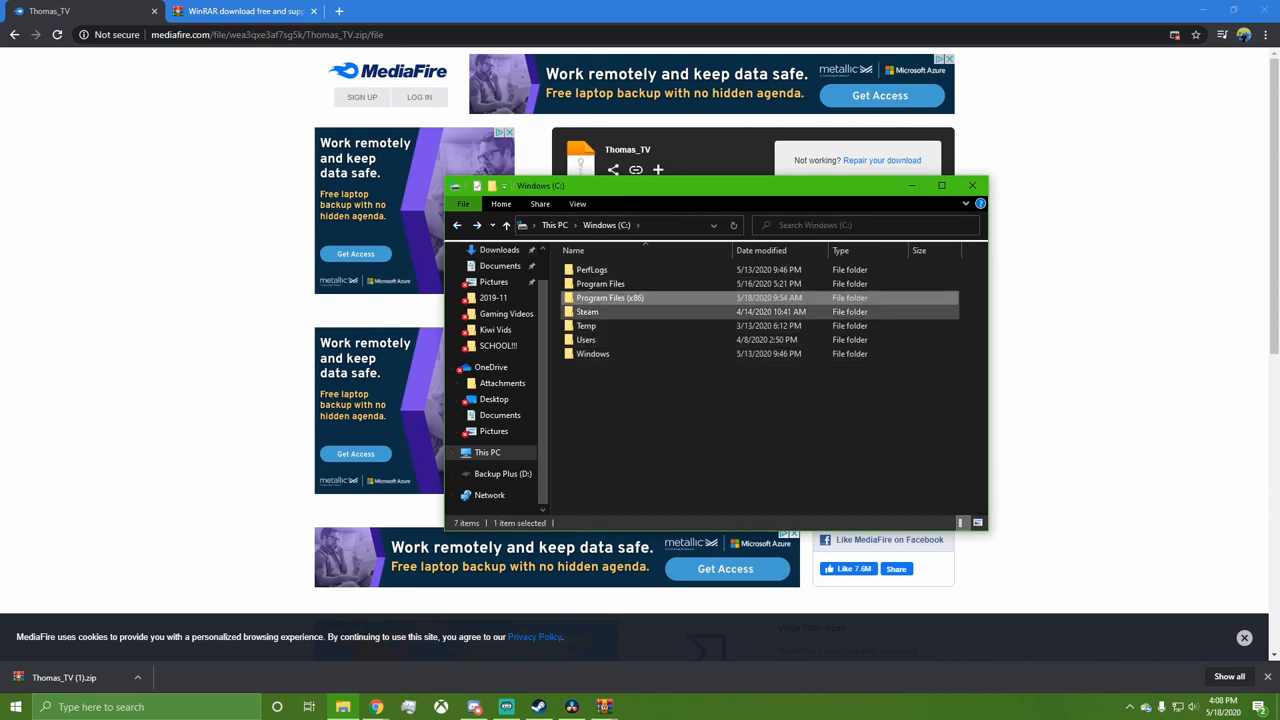
pyautogui.doubleClick(587, 311)
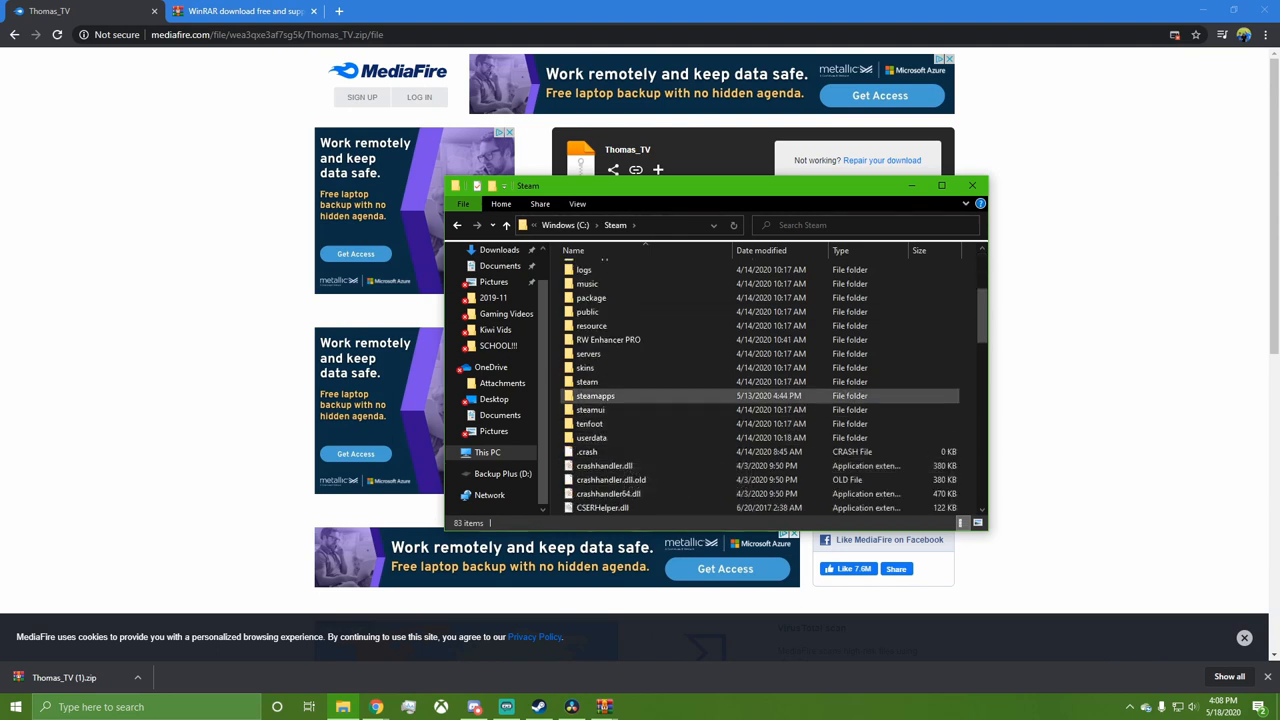
pyautogui.doubleClick(594, 395)
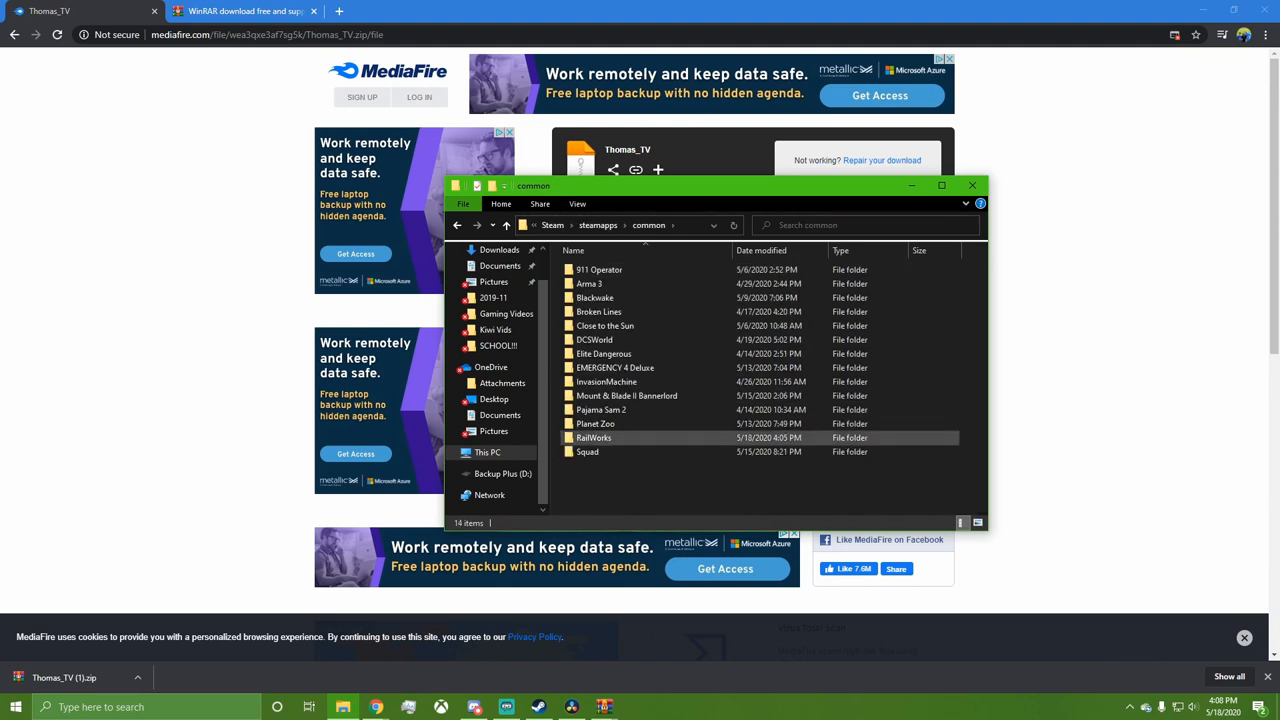
pyautogui.doubleClick(590, 437)
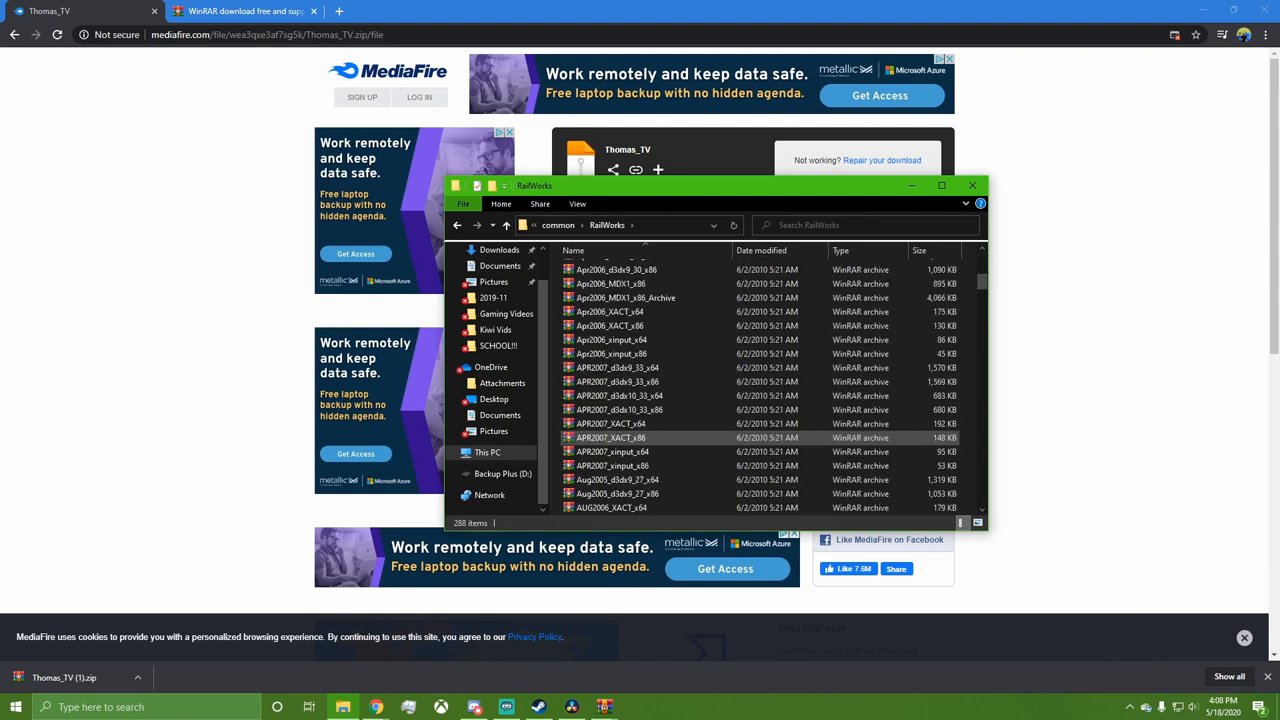
# - Scroll the RailWorks folder and launch Utilities.exe
pyautogui.scroll(-3)
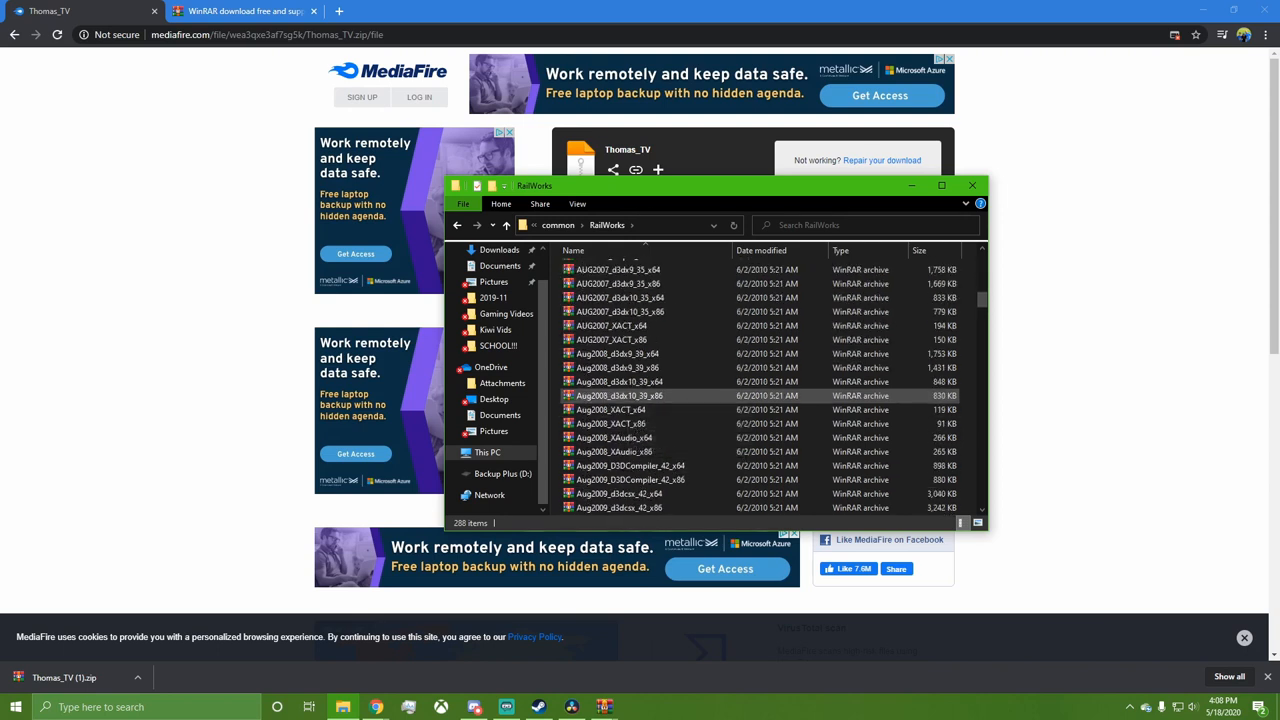
pyautogui.scroll(-3)
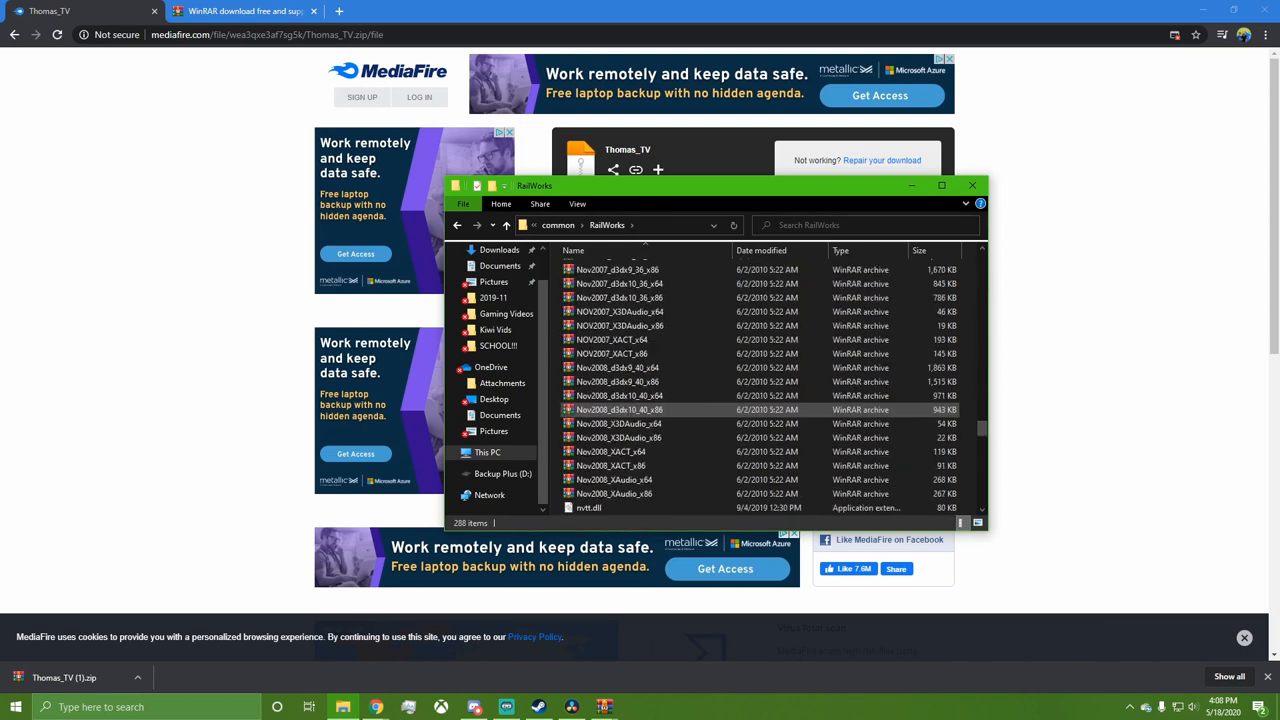
pyautogui.scroll(-3)
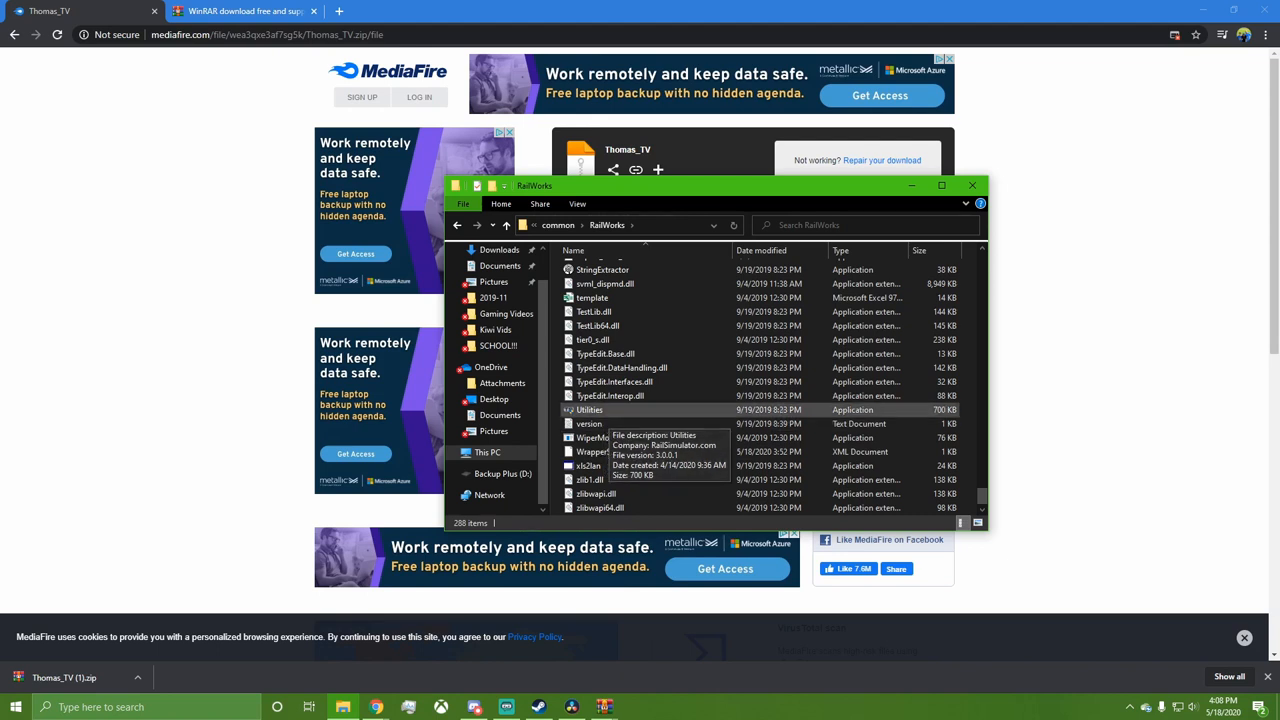
pyautogui.doubleClick(587, 409)
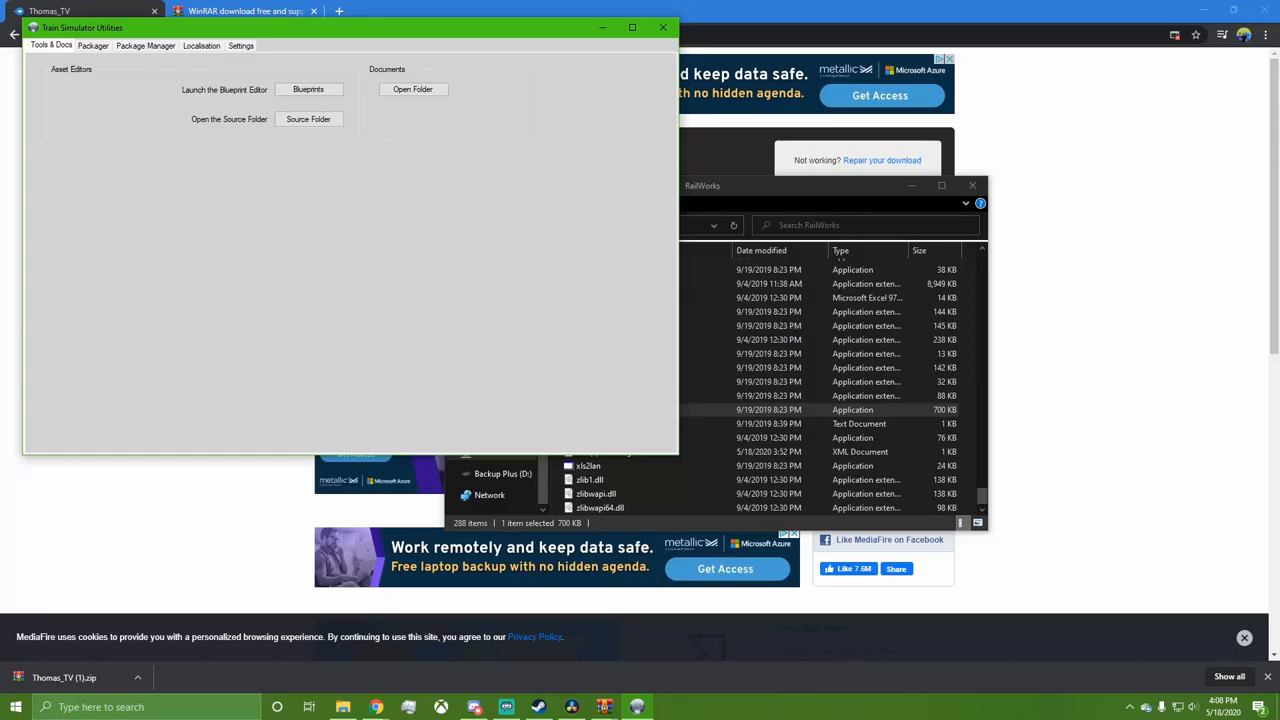
# - Refresh the Package Manager list and open the downloaded Thomas_TV (1).zip in WinRAR
pyautogui.click(146, 45)
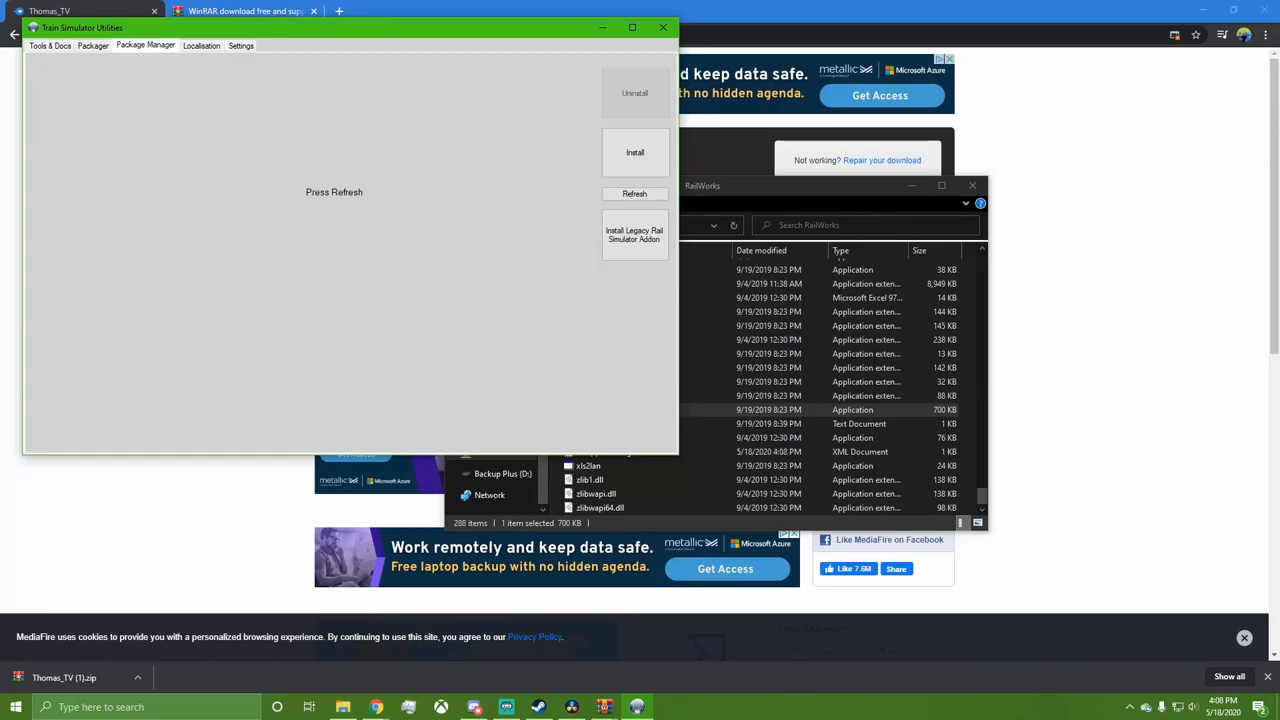
pyautogui.click(634, 193)
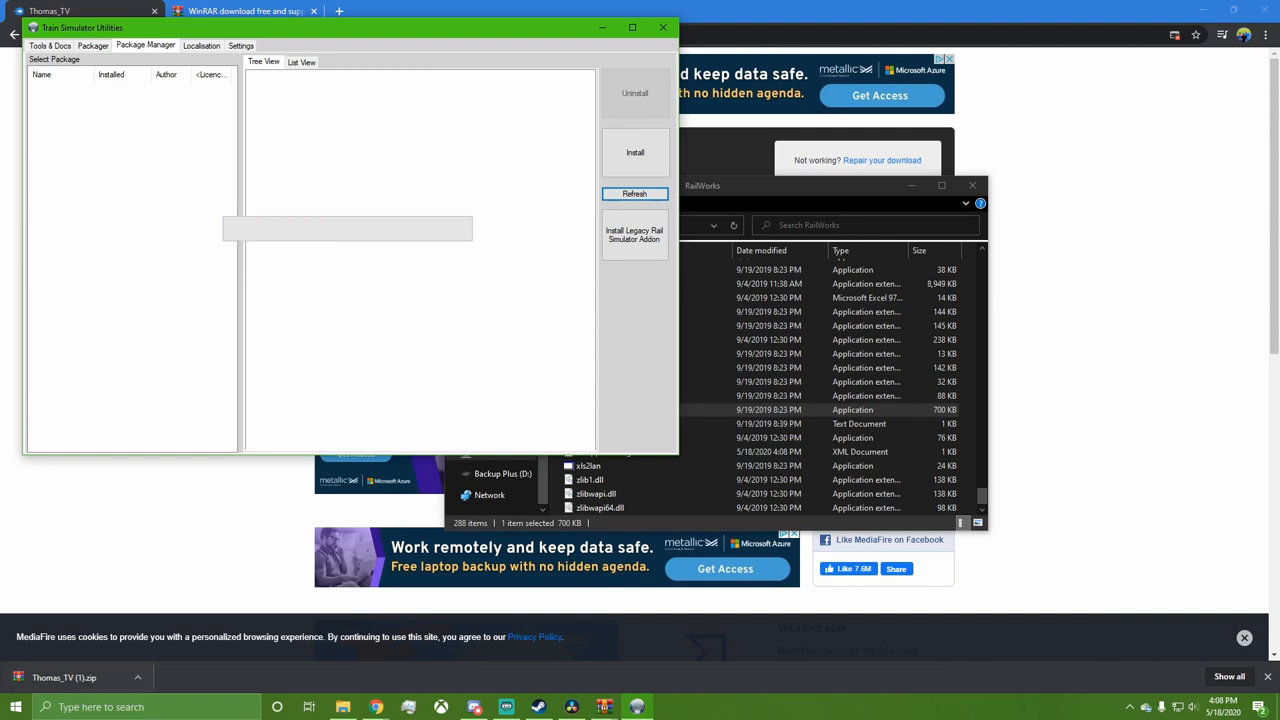
pyautogui.click(634, 193)
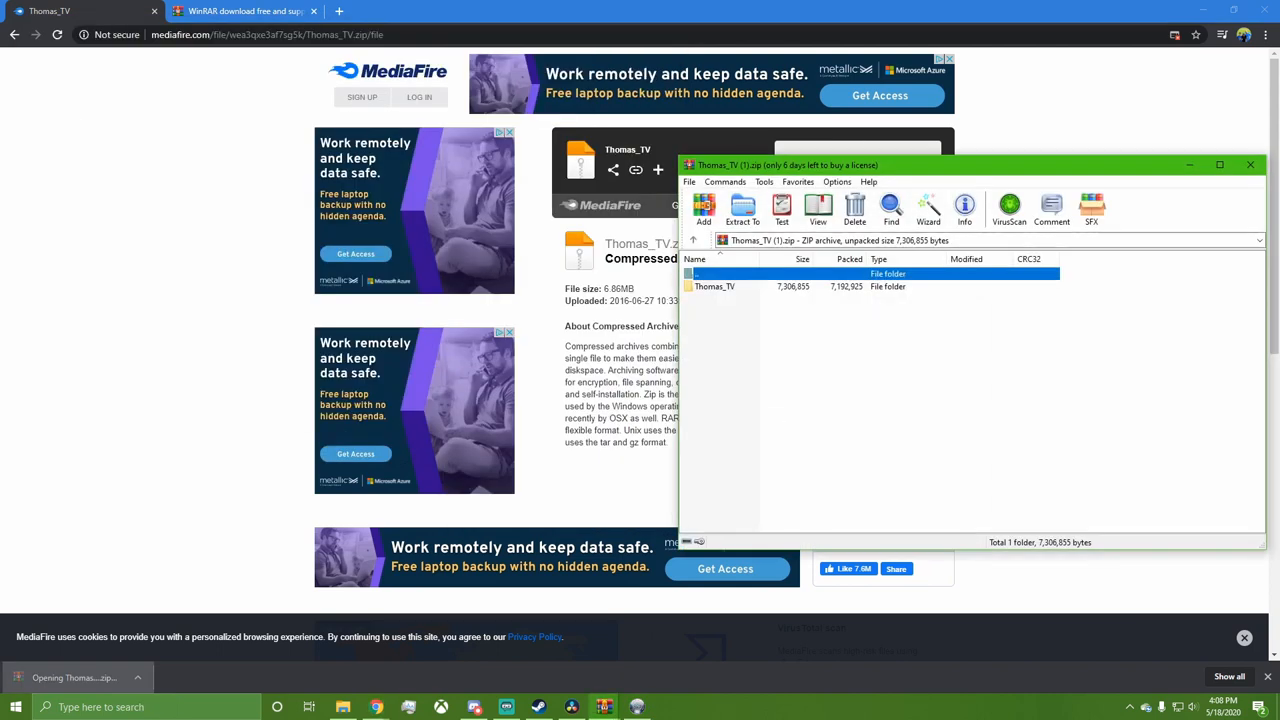
# - Extract 1 TVSERIES.rwp from the archive's Thomas_TV folder onto the desktop
pyautogui.doubleClick(715, 286)
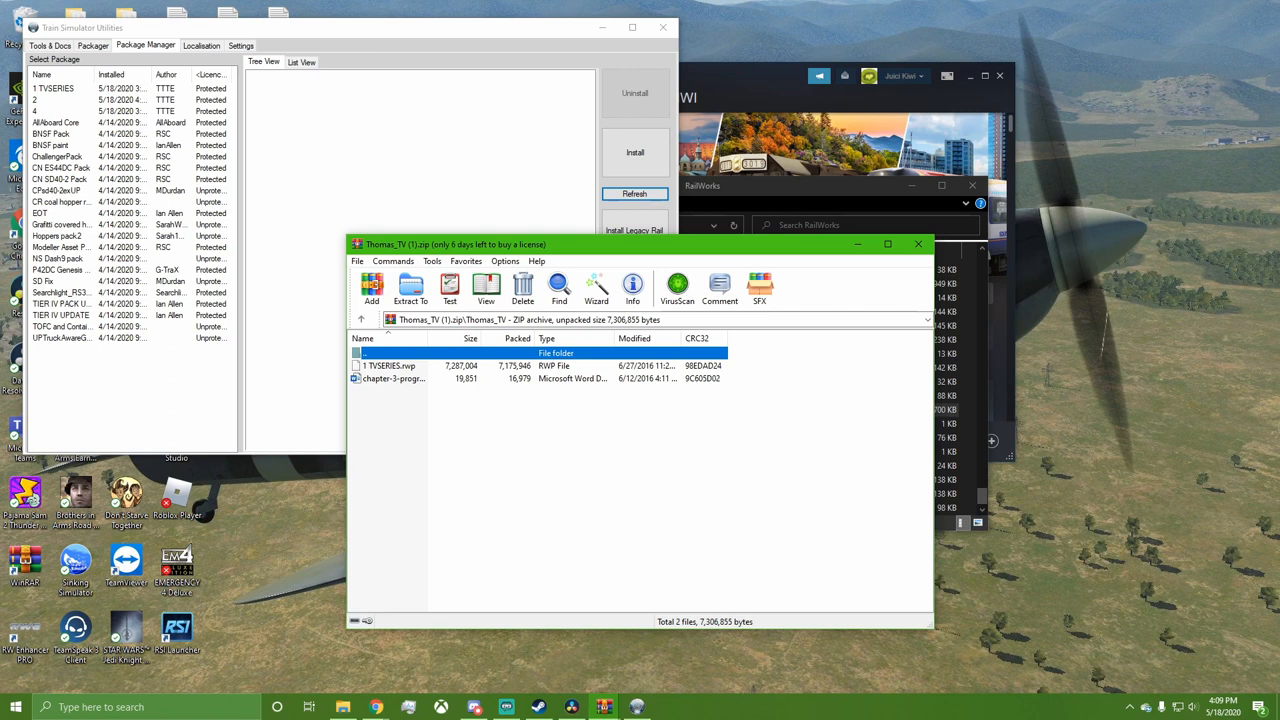
pyautogui.click(400, 366)
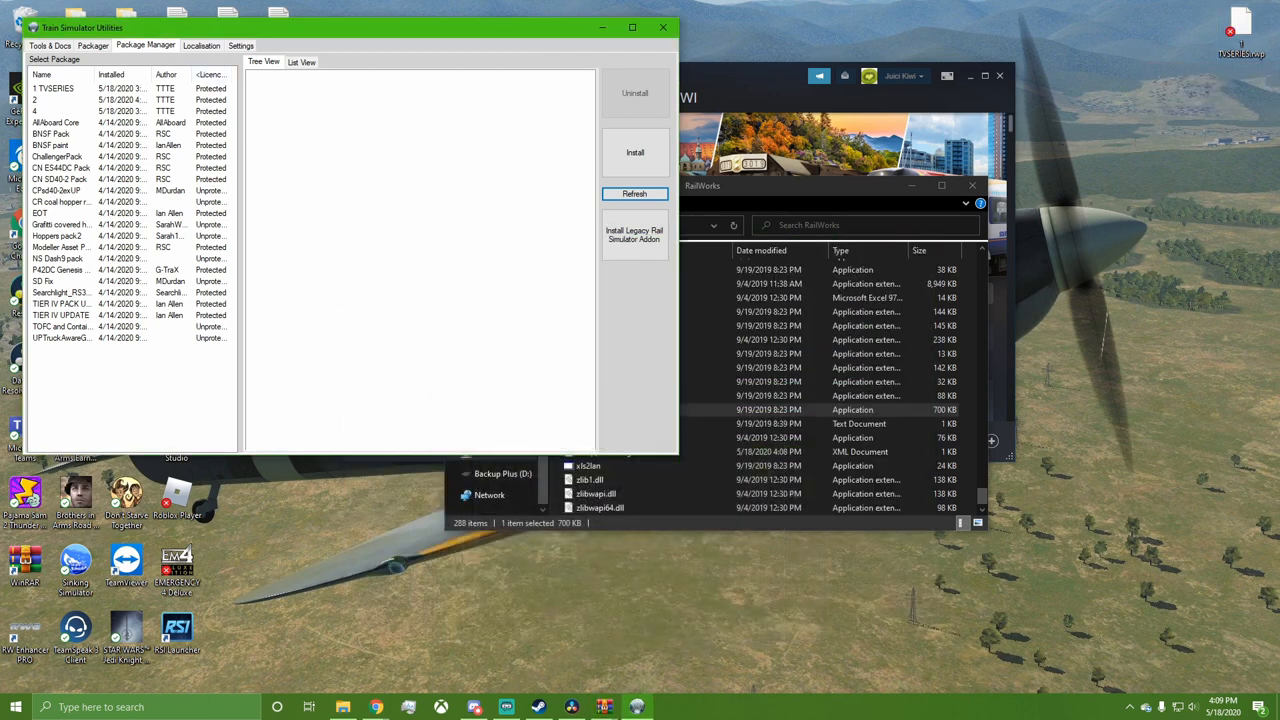
pyautogui.moveTo(634, 152)
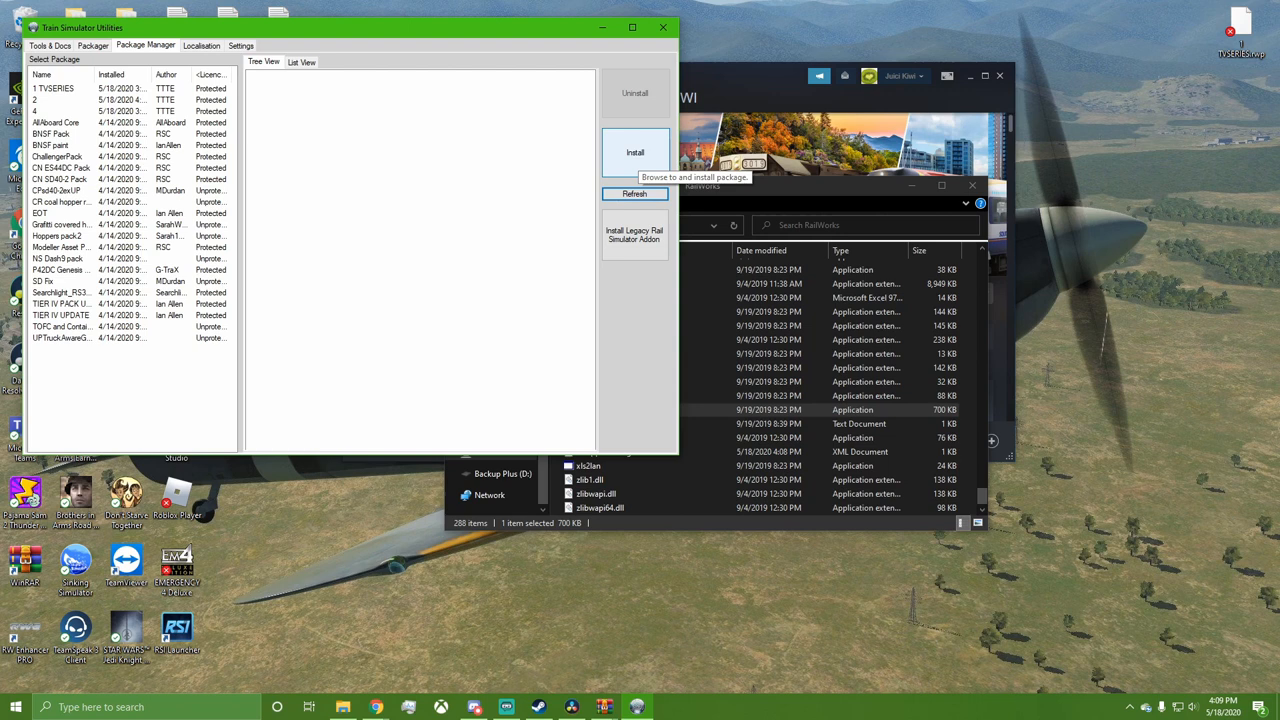
# - Install the 1 TVSERIES.rwp package from the desktop
pyautogui.click(634, 152)
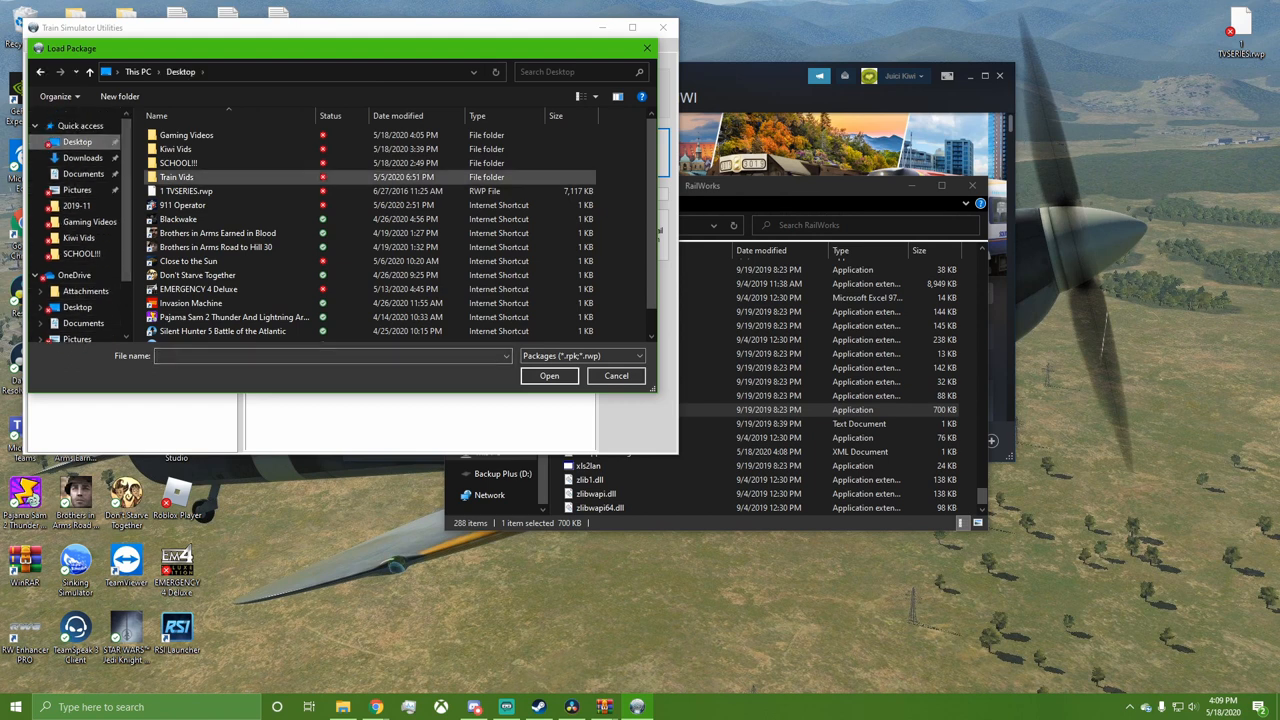
pyautogui.click(186, 191)
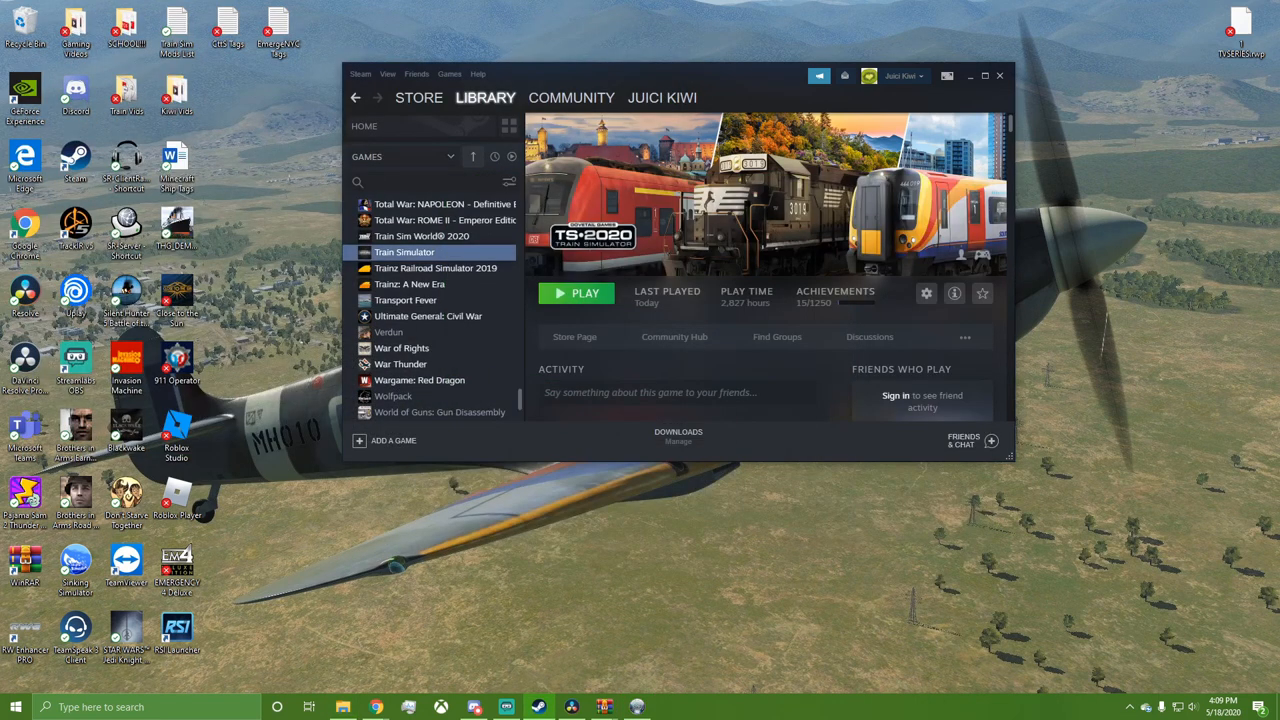
# - Launch Train Simulator's standard edition from the Steam library
pyautogui.click(576, 293)
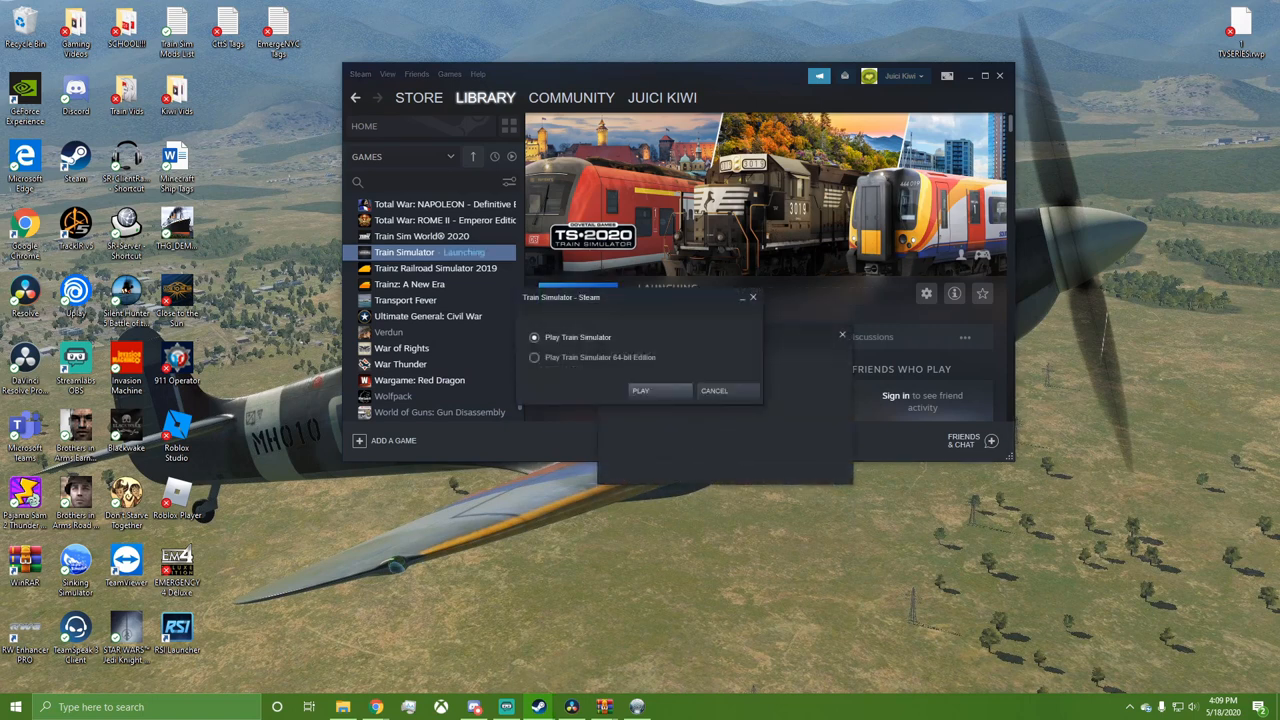
pyautogui.click(640, 391)
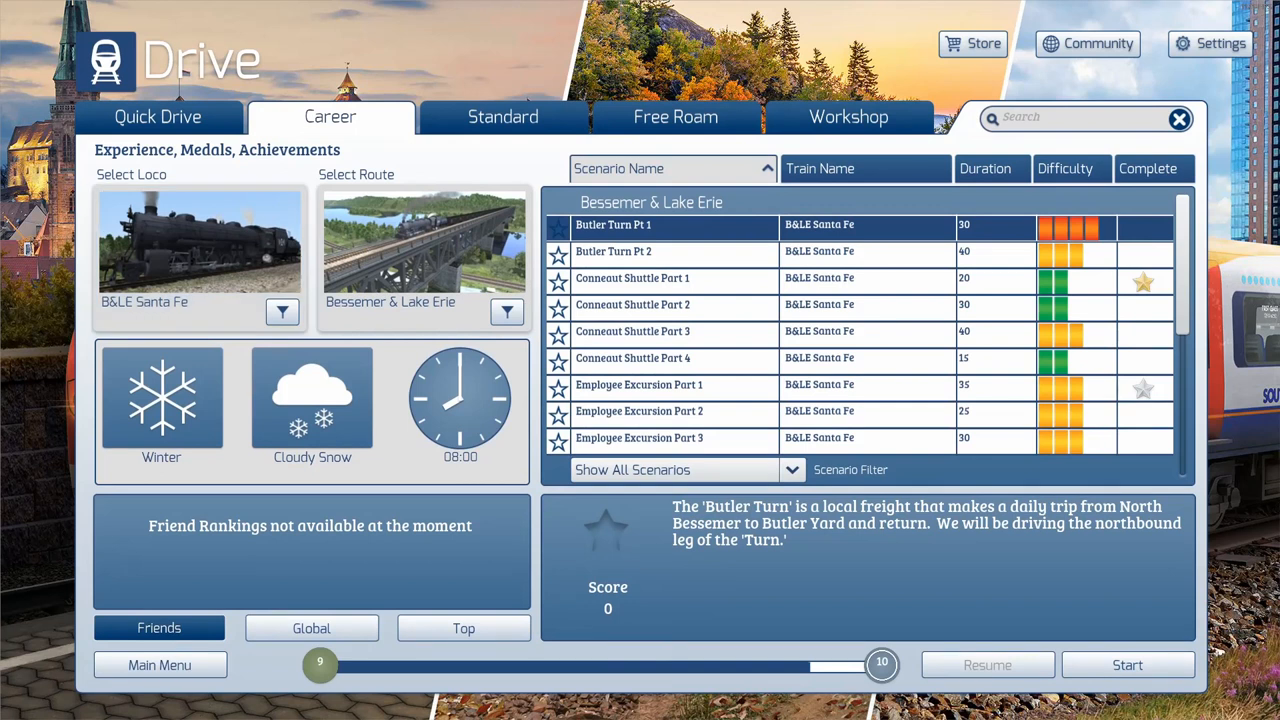
# - Start a new consist from Quick Drive's Consists list with Create New...
pyautogui.click(157, 117)
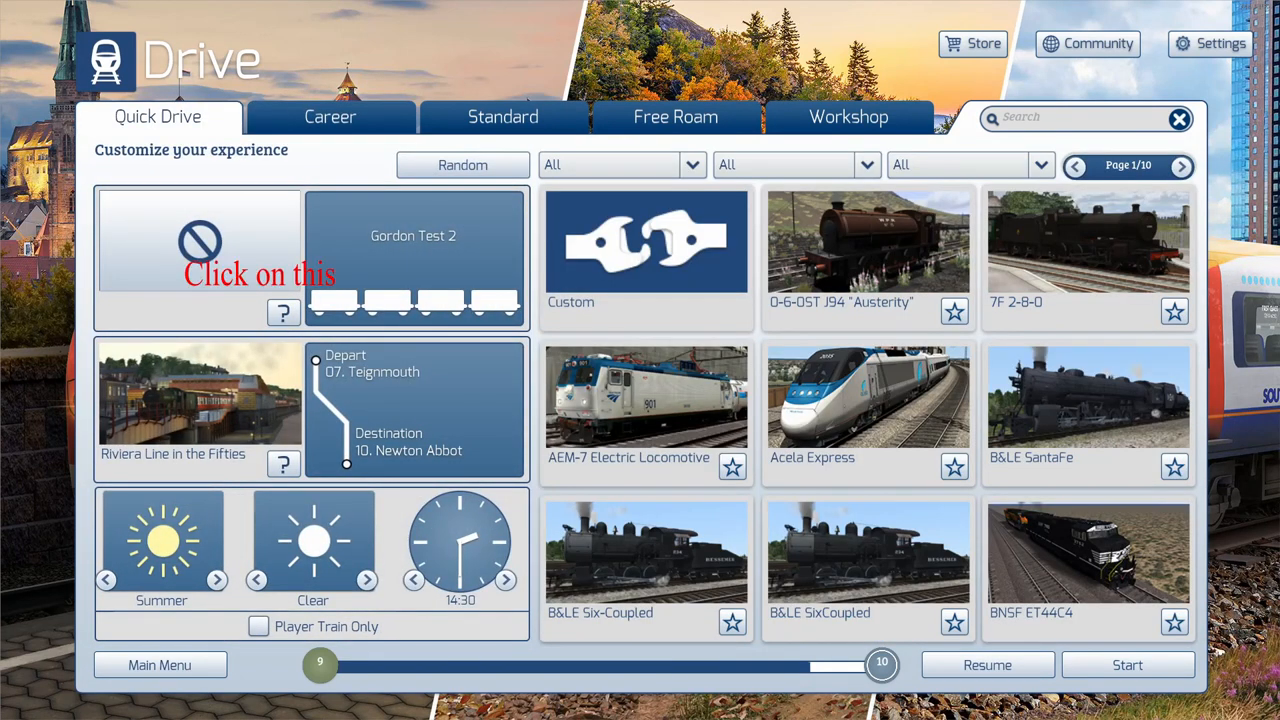
pyautogui.click(645, 397)
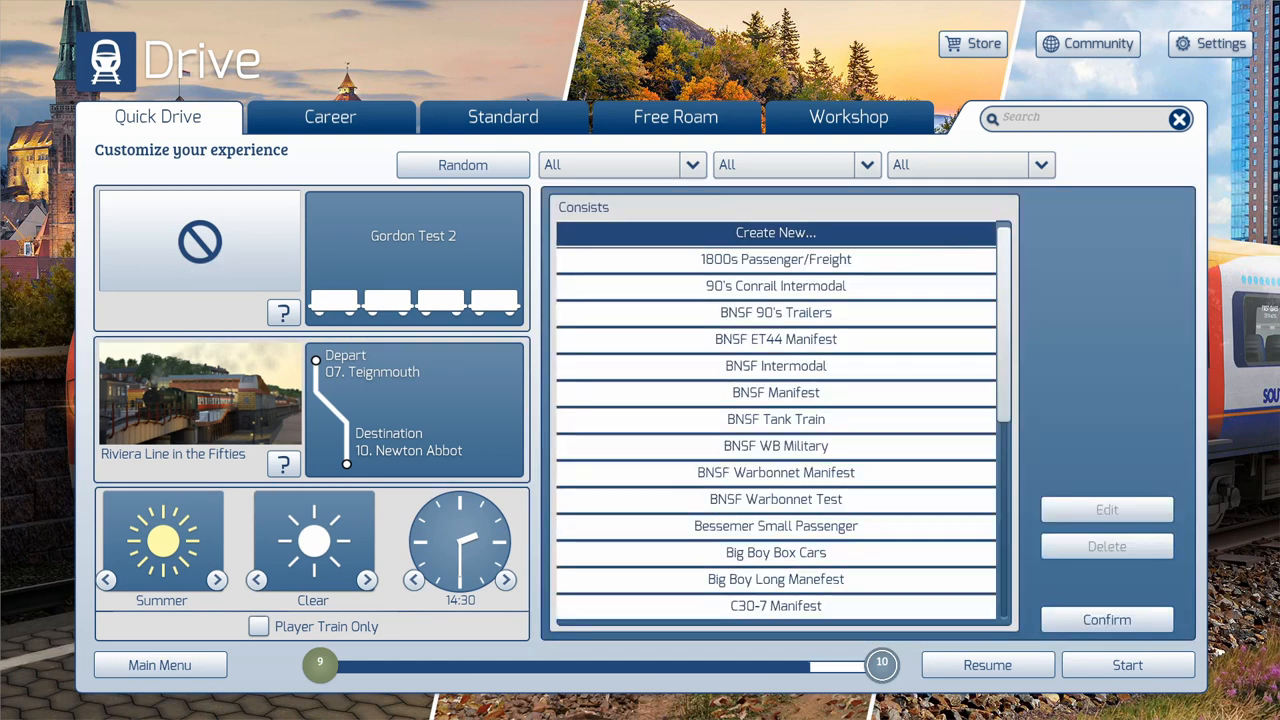
pyautogui.click(775, 232)
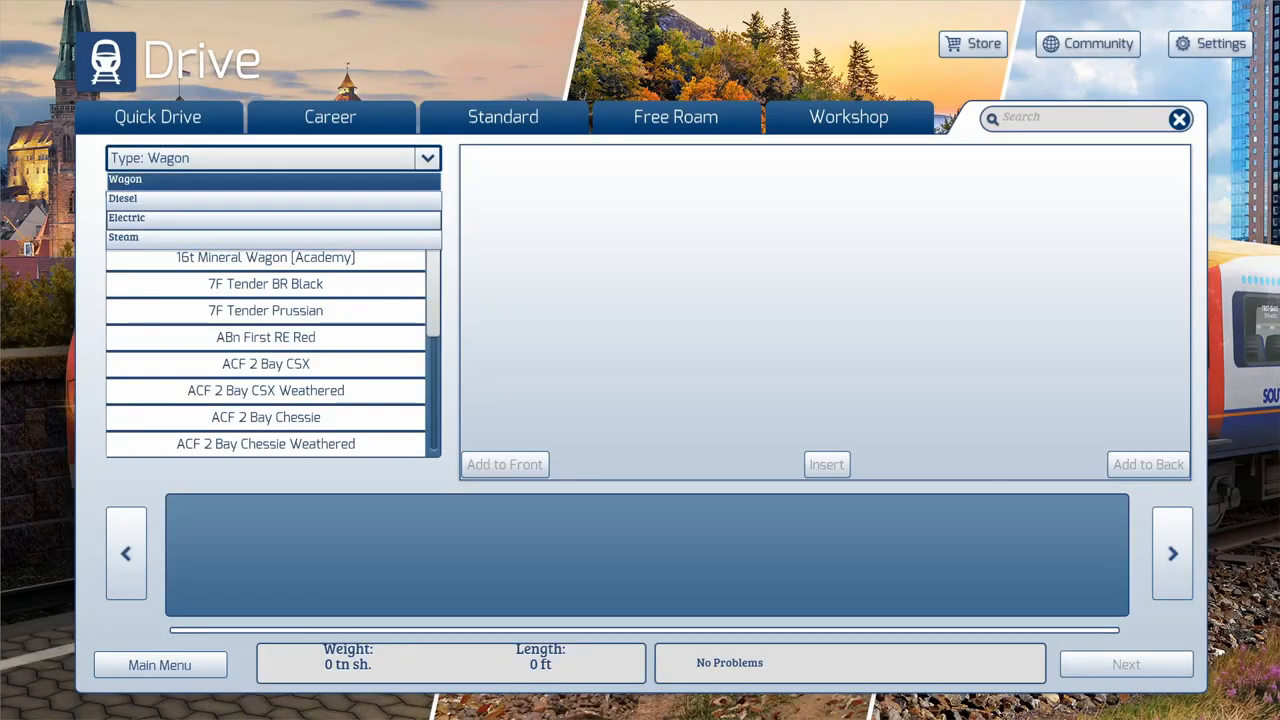
# - Filter vehicles to Steam, preview the Thomas engines, and select Thomas_1_TV_CGI
pyautogui.click(123, 237)
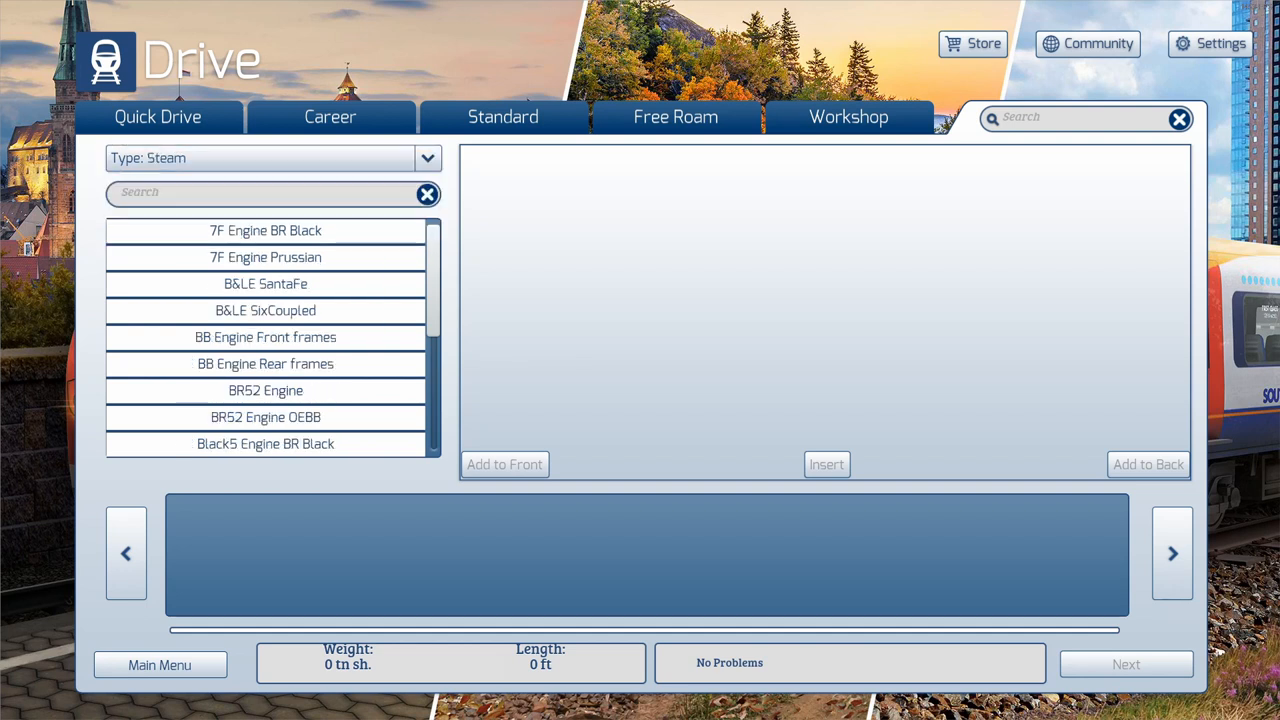
pyautogui.scroll(-3)
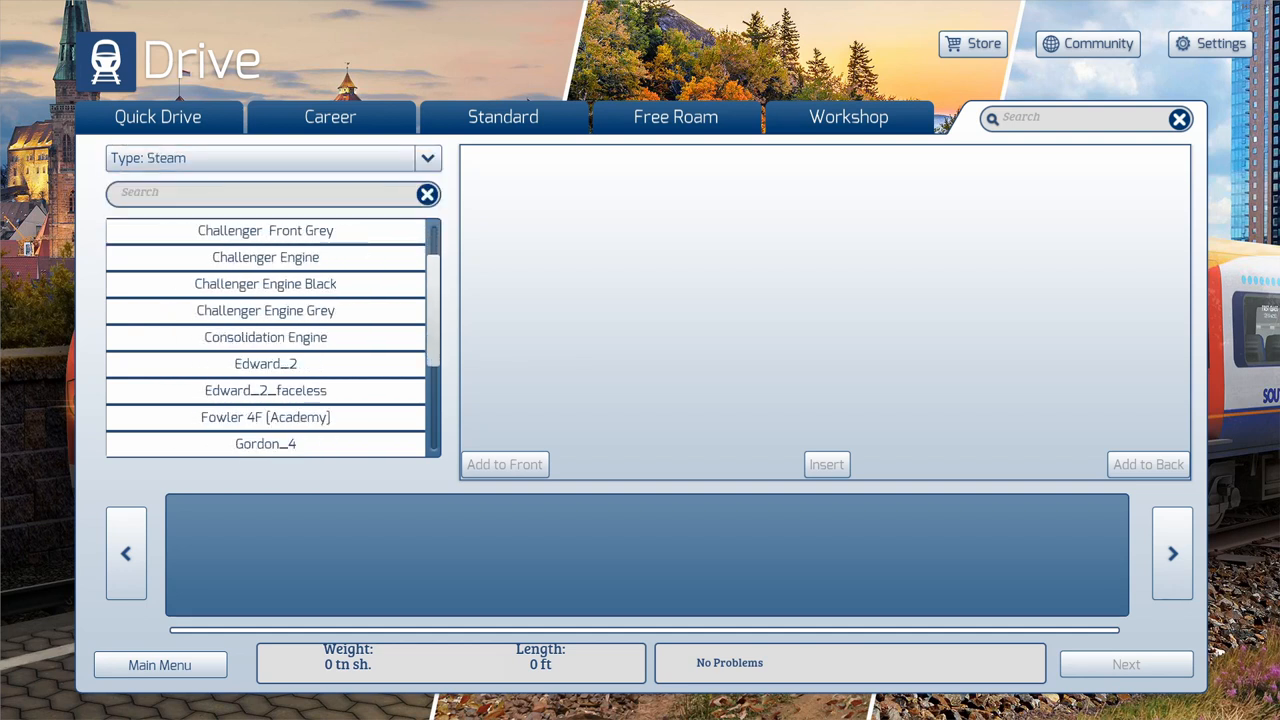
pyautogui.scroll(-3)
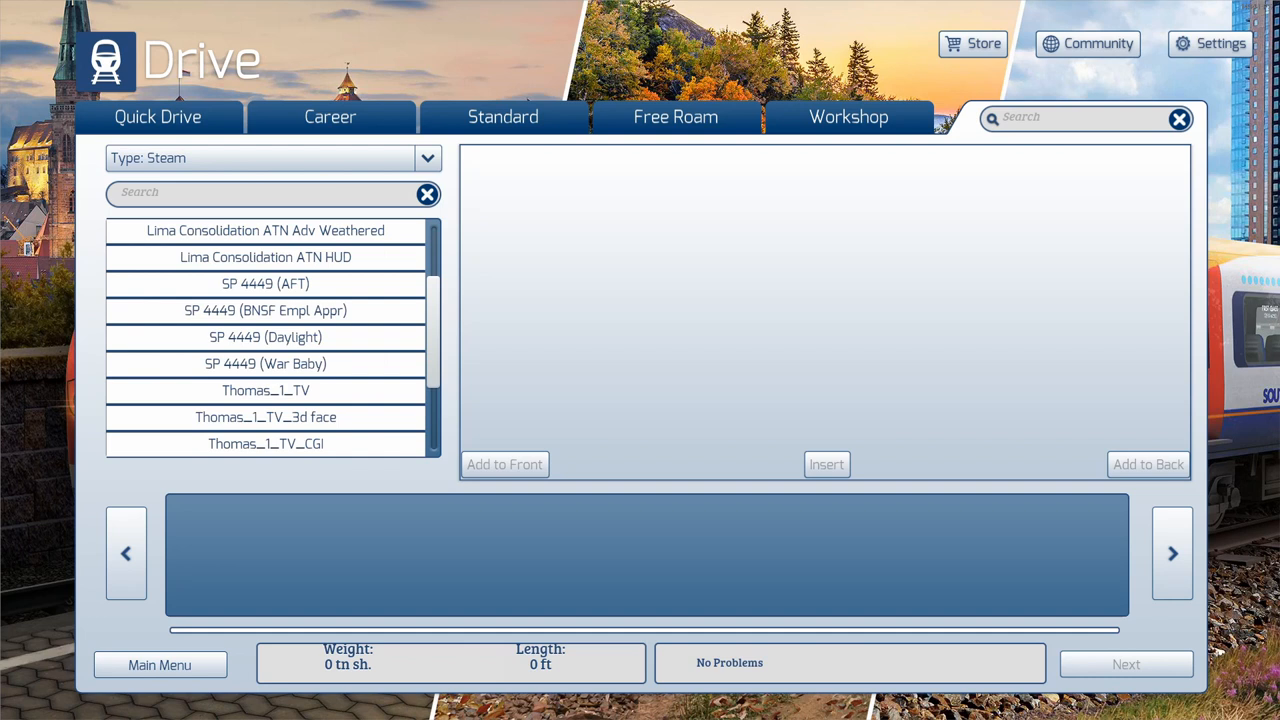
pyautogui.scroll(-3)
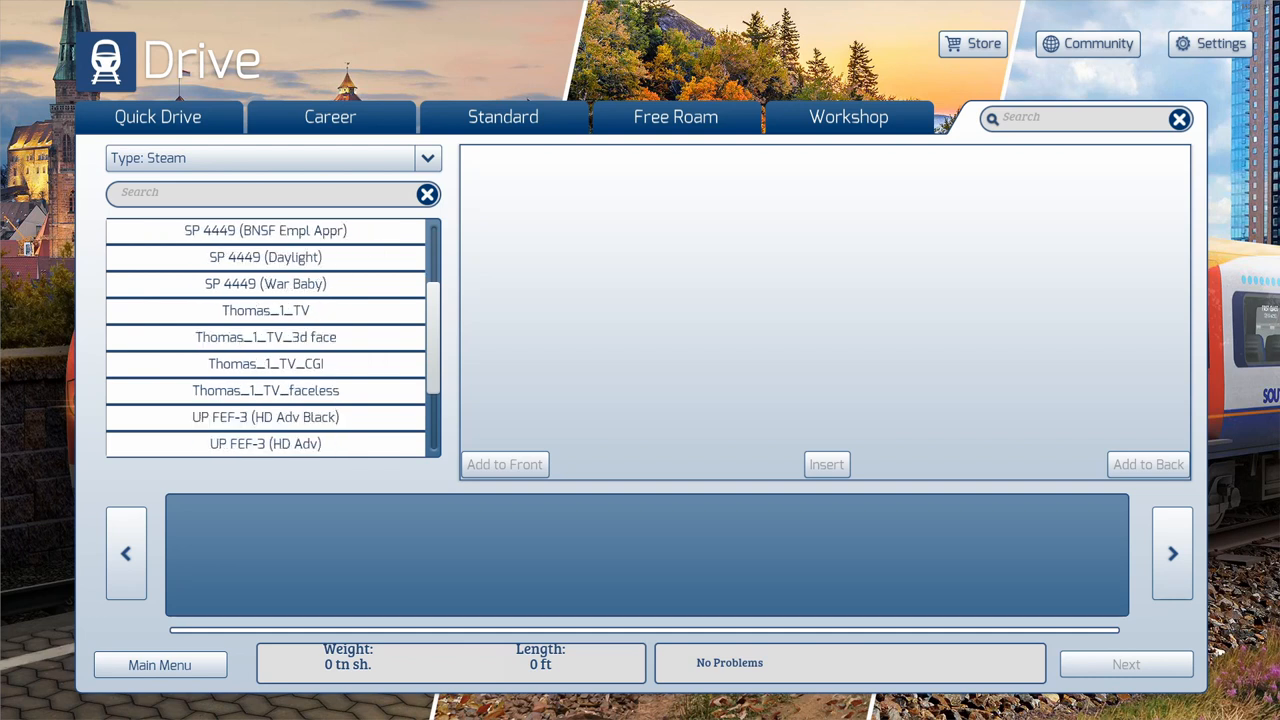
pyautogui.click(265, 310)
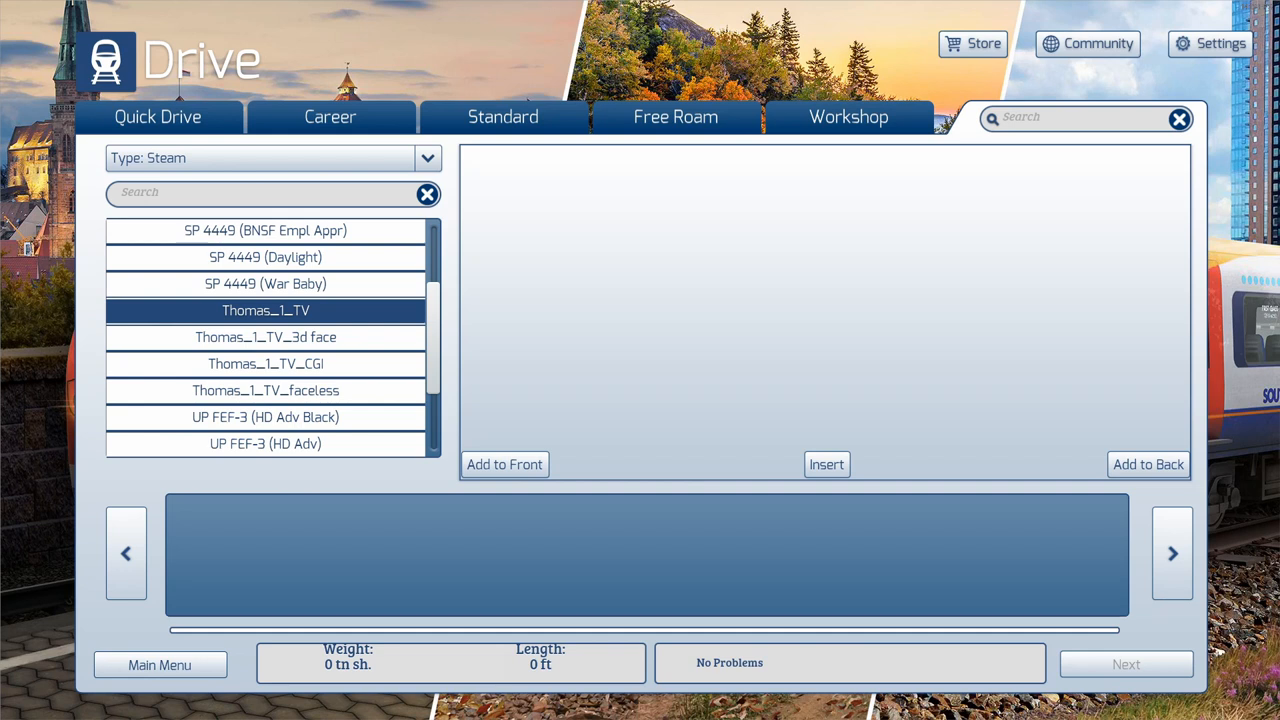
pyautogui.click(265, 337)
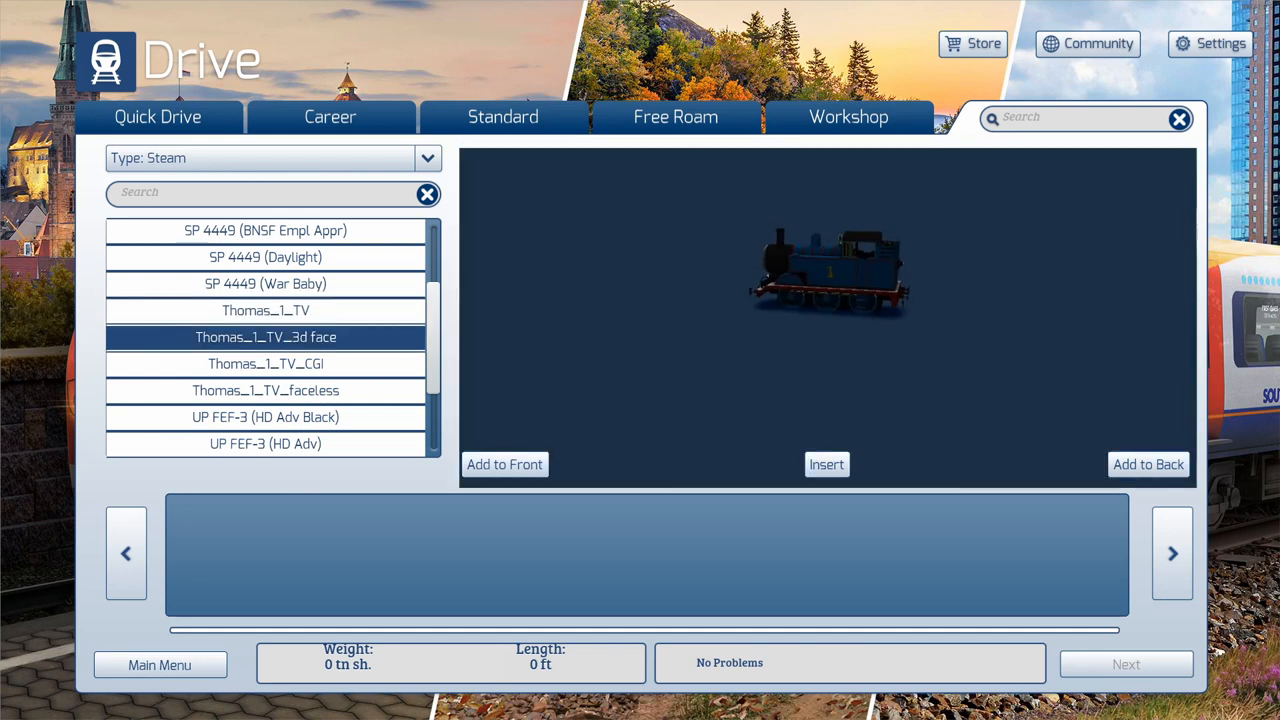
pyautogui.click(265, 364)
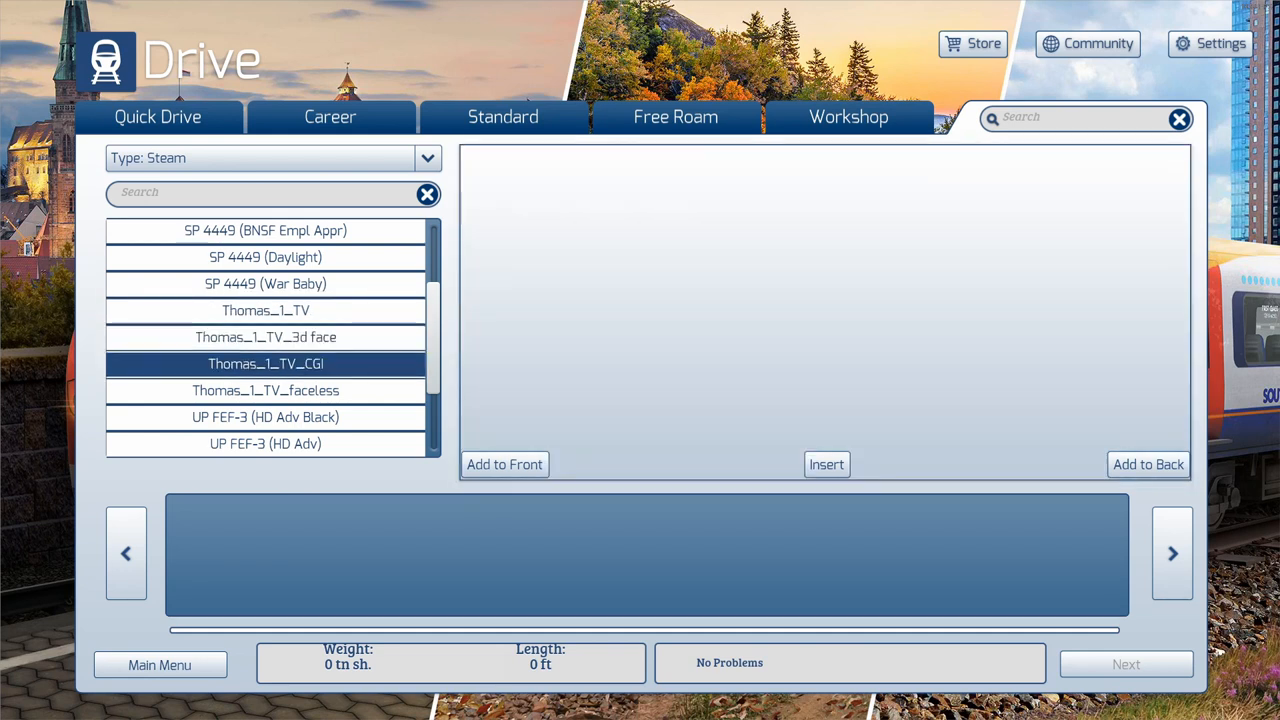
pyautogui.click(265, 364)
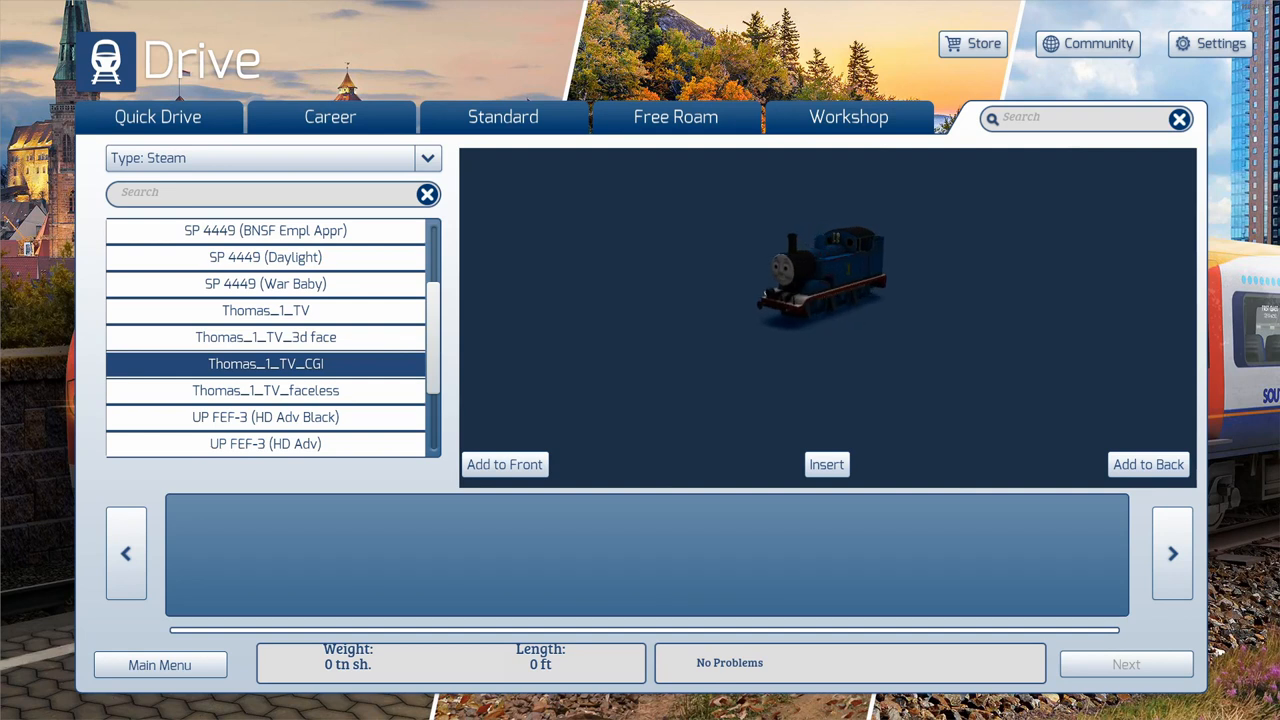
pyautogui.click(265, 390)
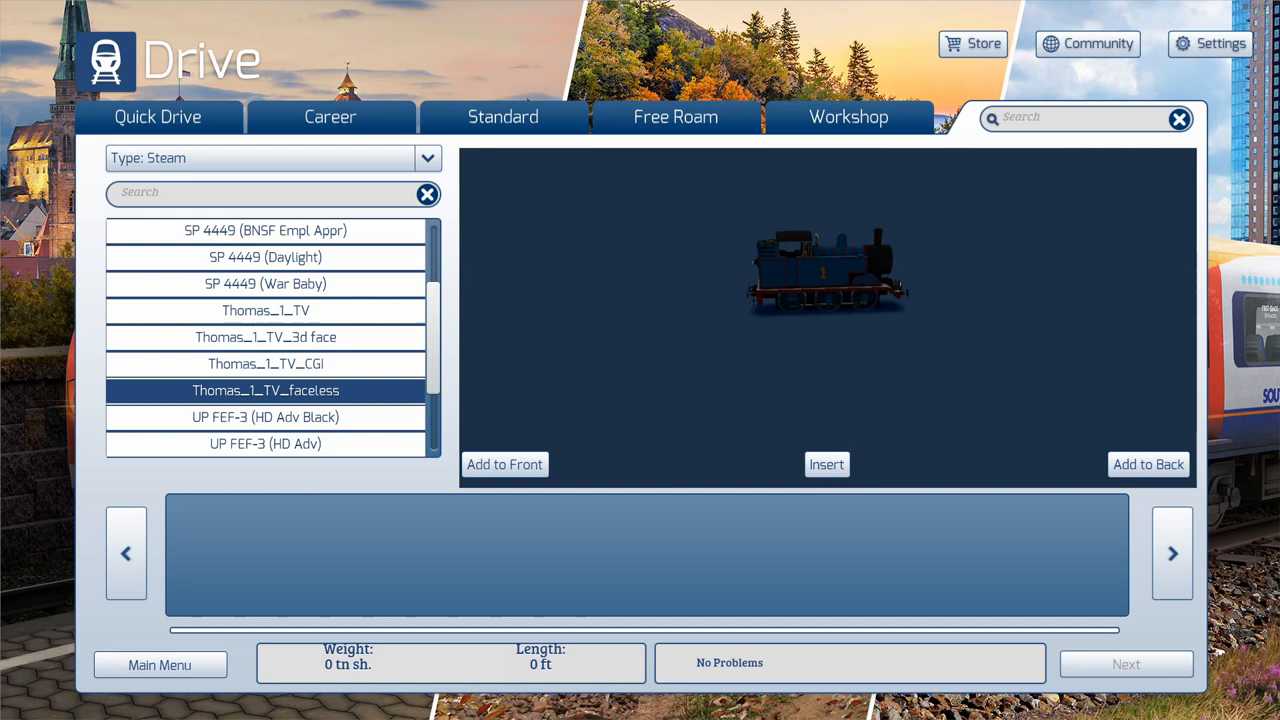
pyautogui.click(265, 363)
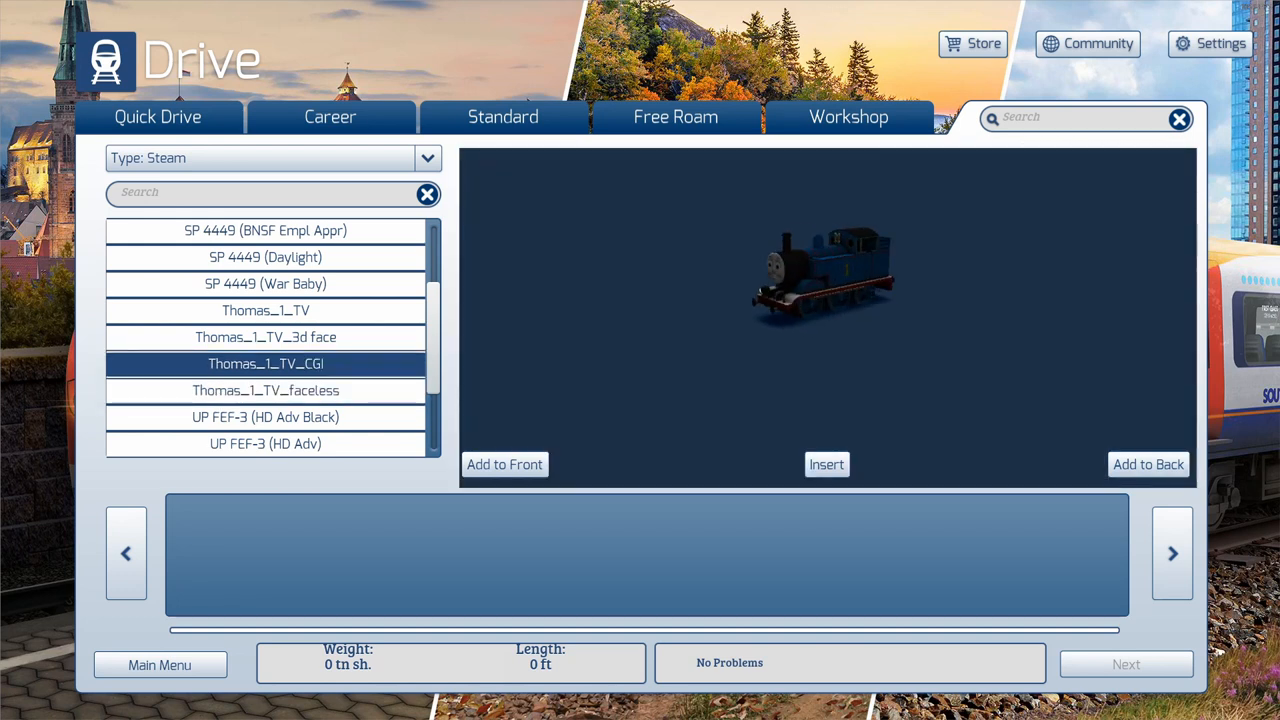
# - Add Thomas_1_TV_CGI to the consist and save it as 'Thomas Test 2'
pyautogui.click(505, 465)
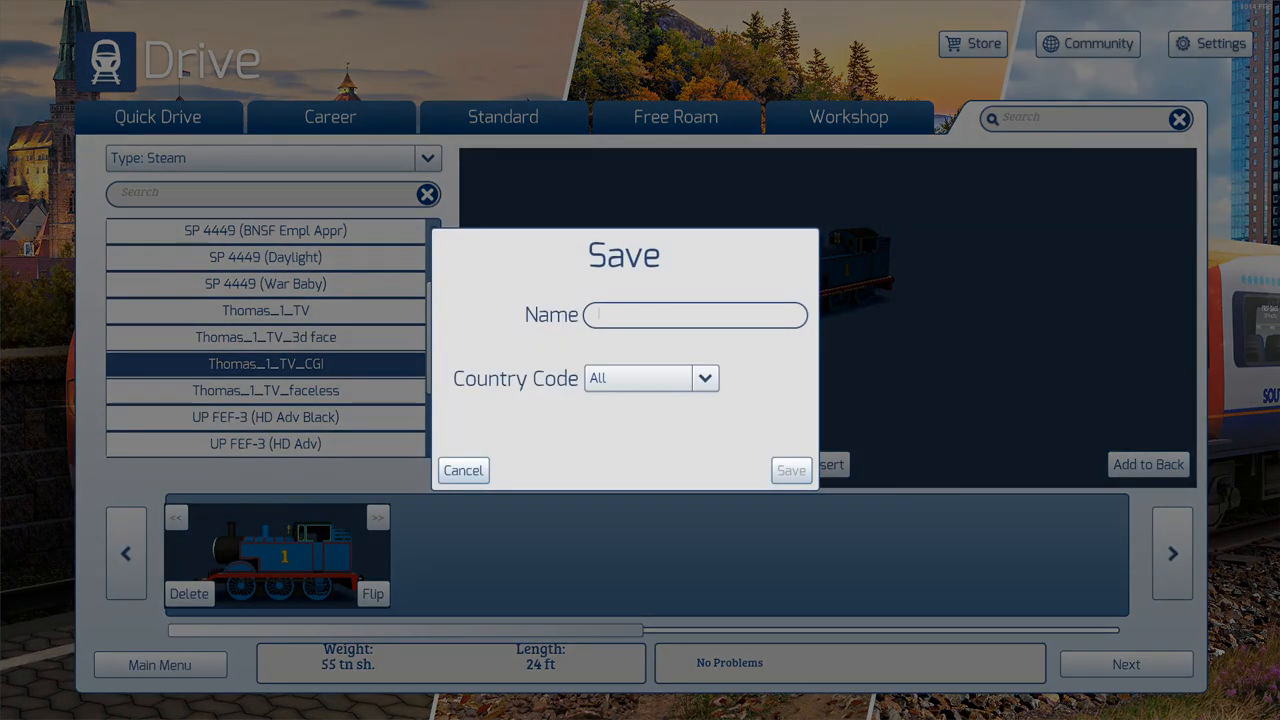
pyautogui.write('Thomas Te')
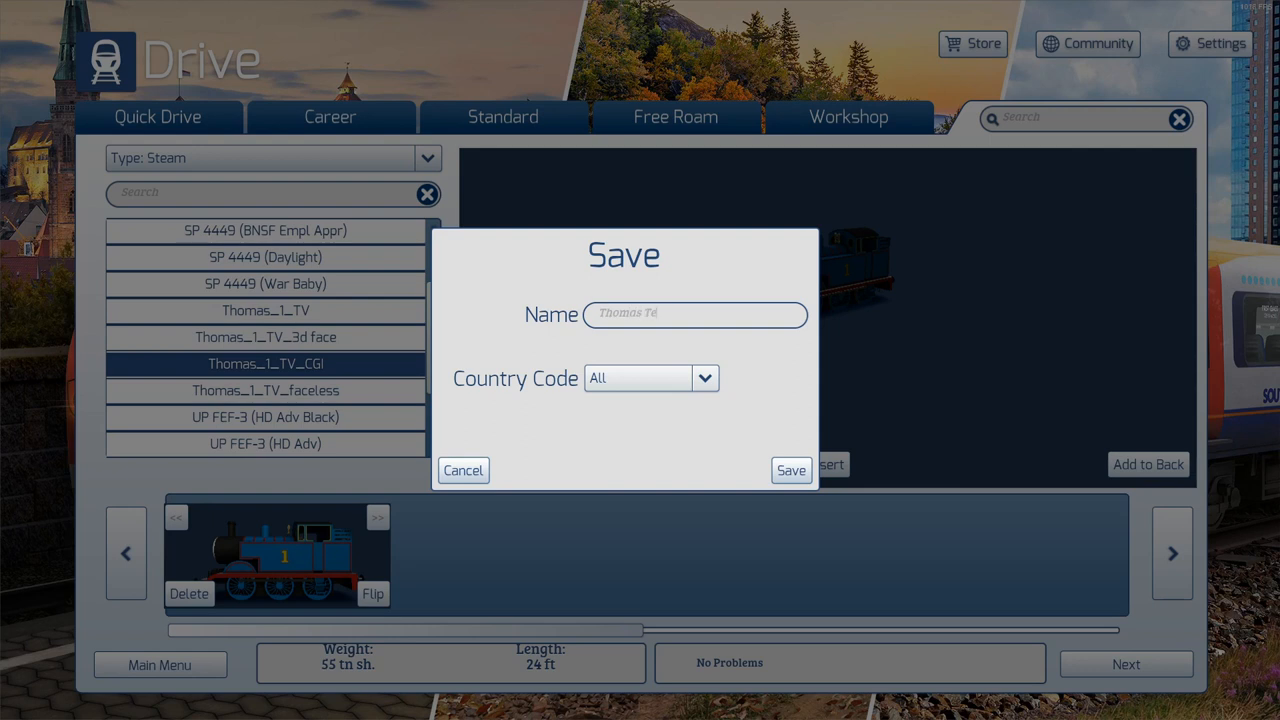
pyautogui.write('Thomas Test 2')
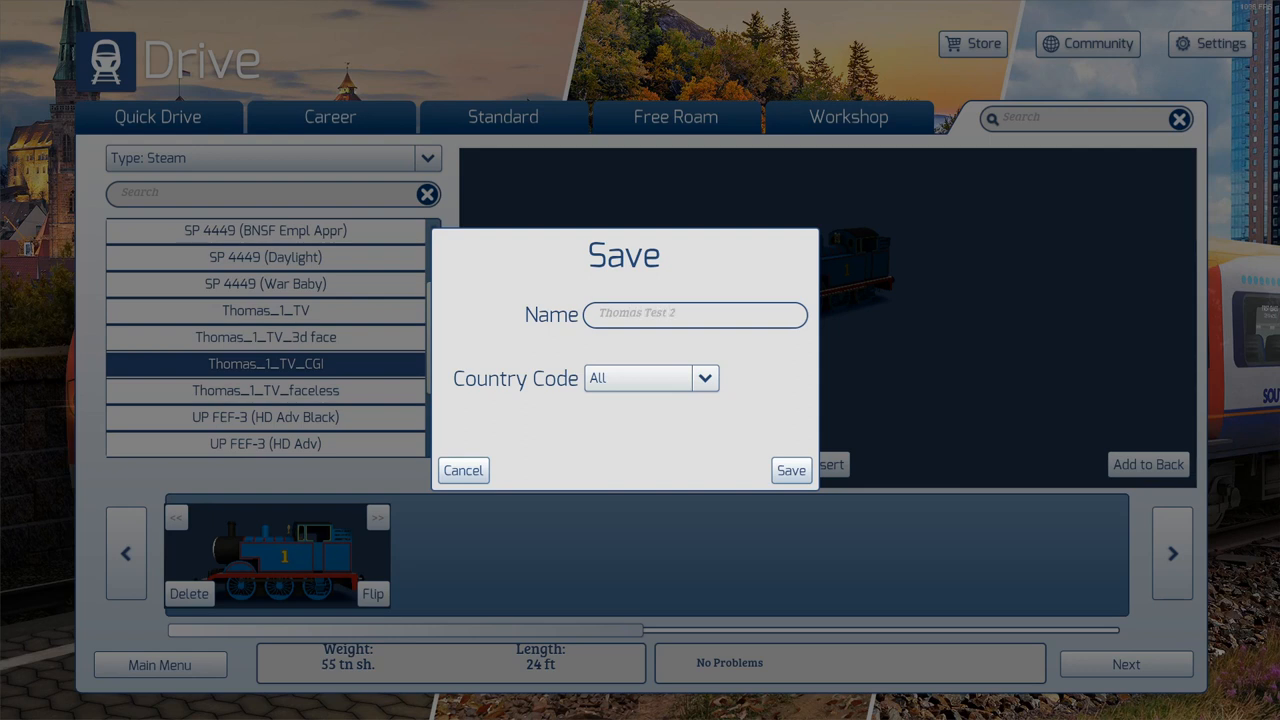
pyautogui.click(790, 469)
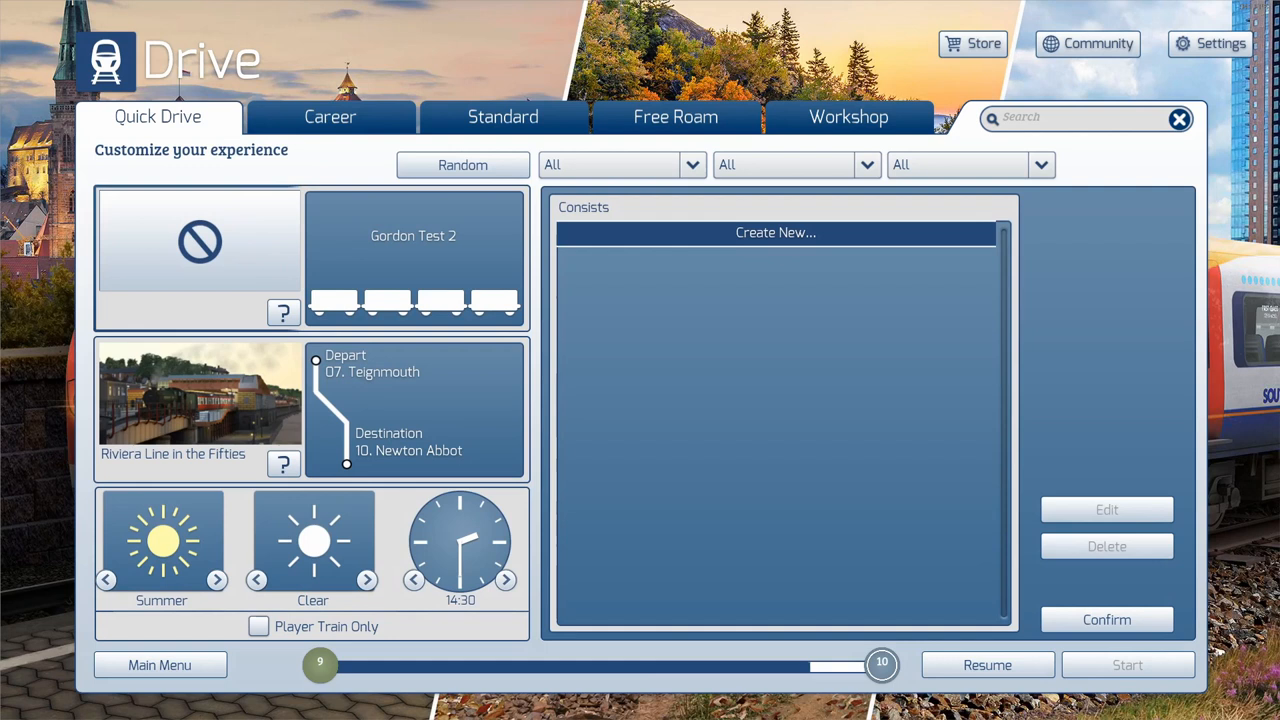
# - Choose the custom consist 'Thomas Test 2' for Quick Drive
pyautogui.click(776, 232)
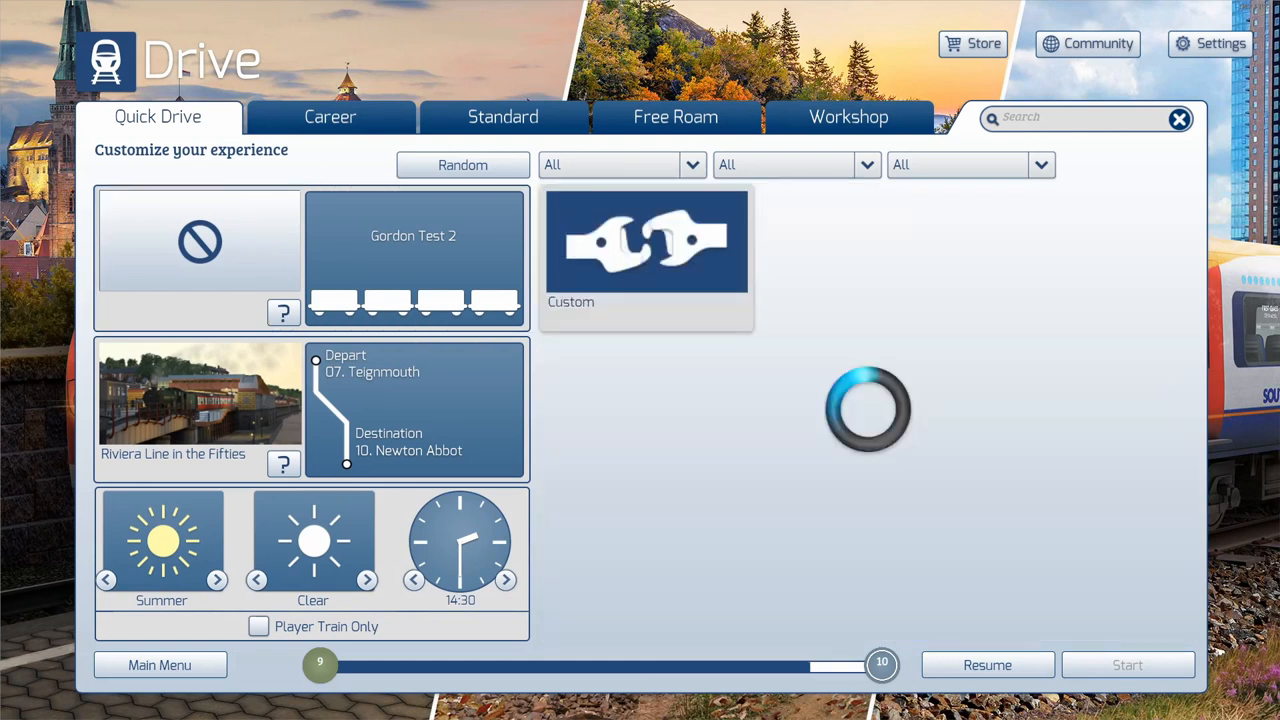
pyautogui.click(646, 240)
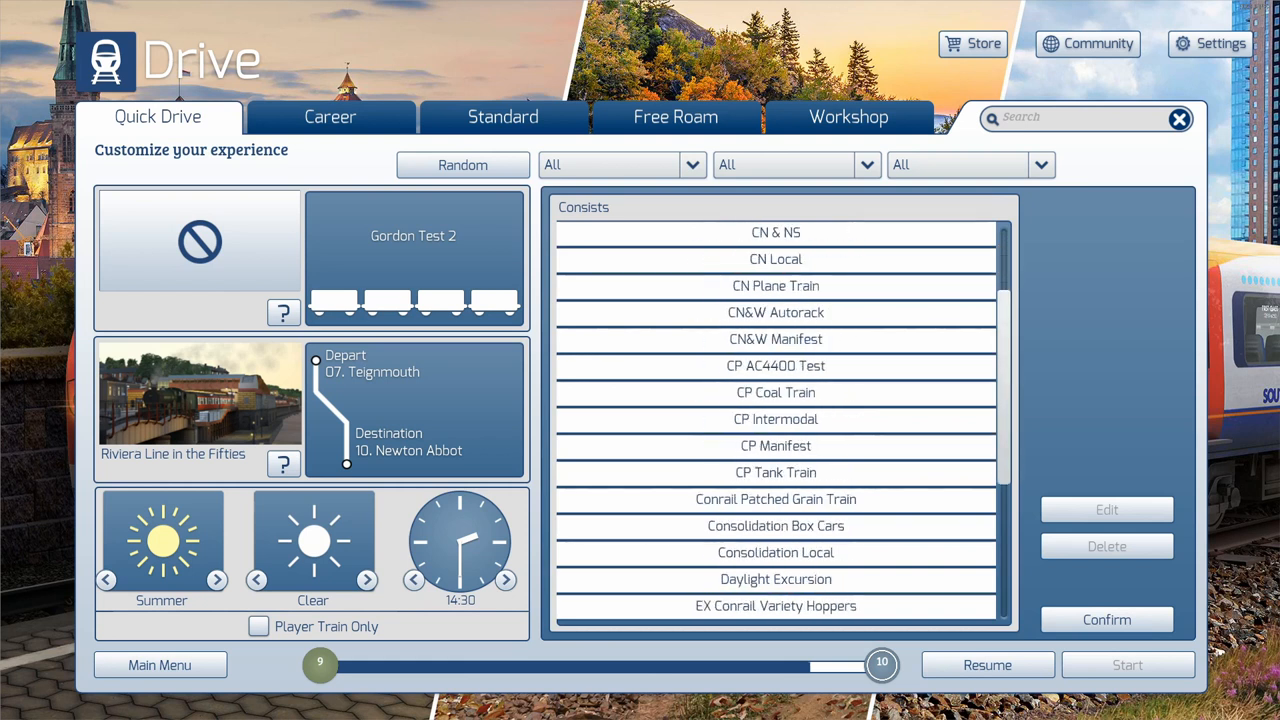
pyautogui.scroll(-3)
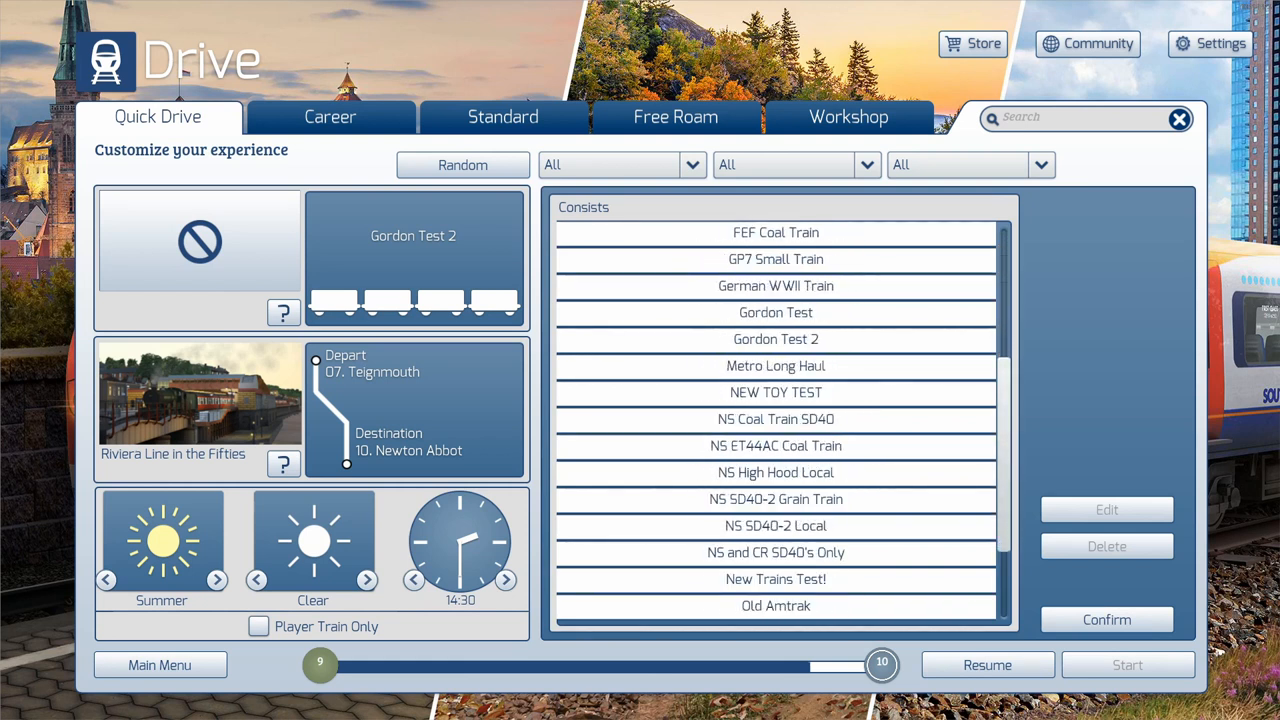
pyautogui.scroll(-3)
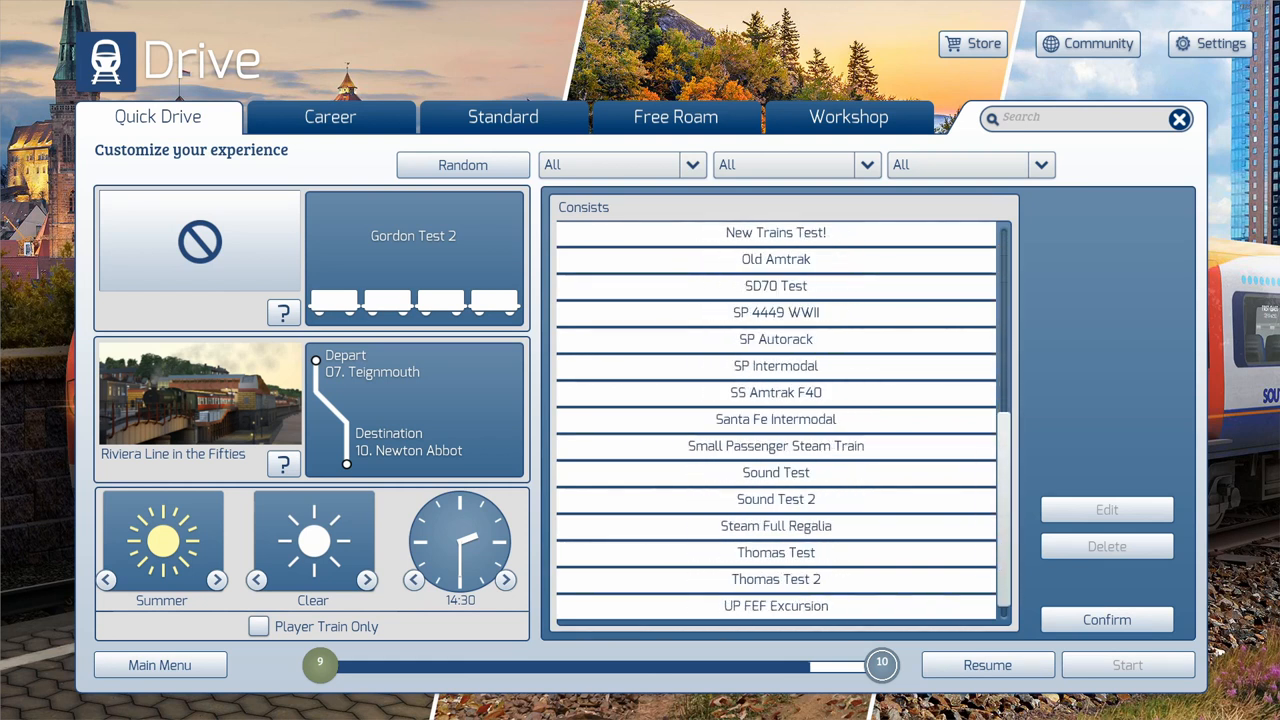
pyautogui.click(775, 579)
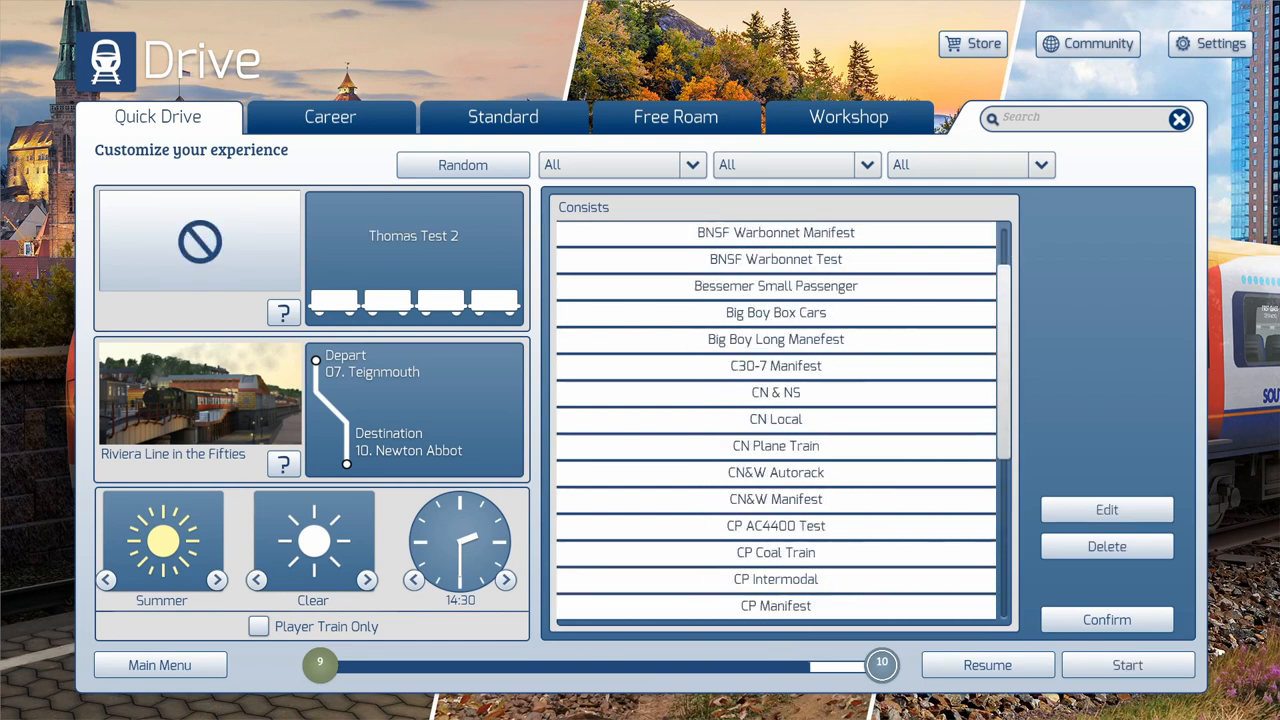
# - Page through the route list to its last page
pyautogui.scroll(-3)
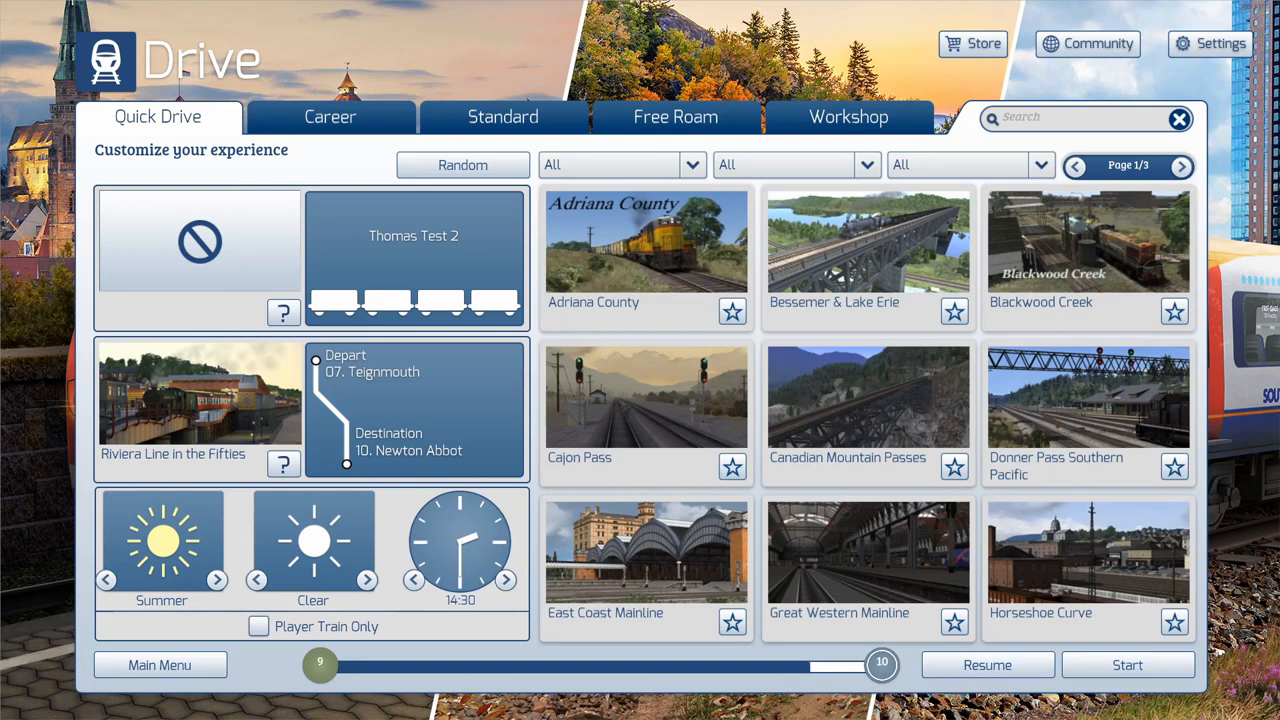
pyautogui.click(1187, 165)
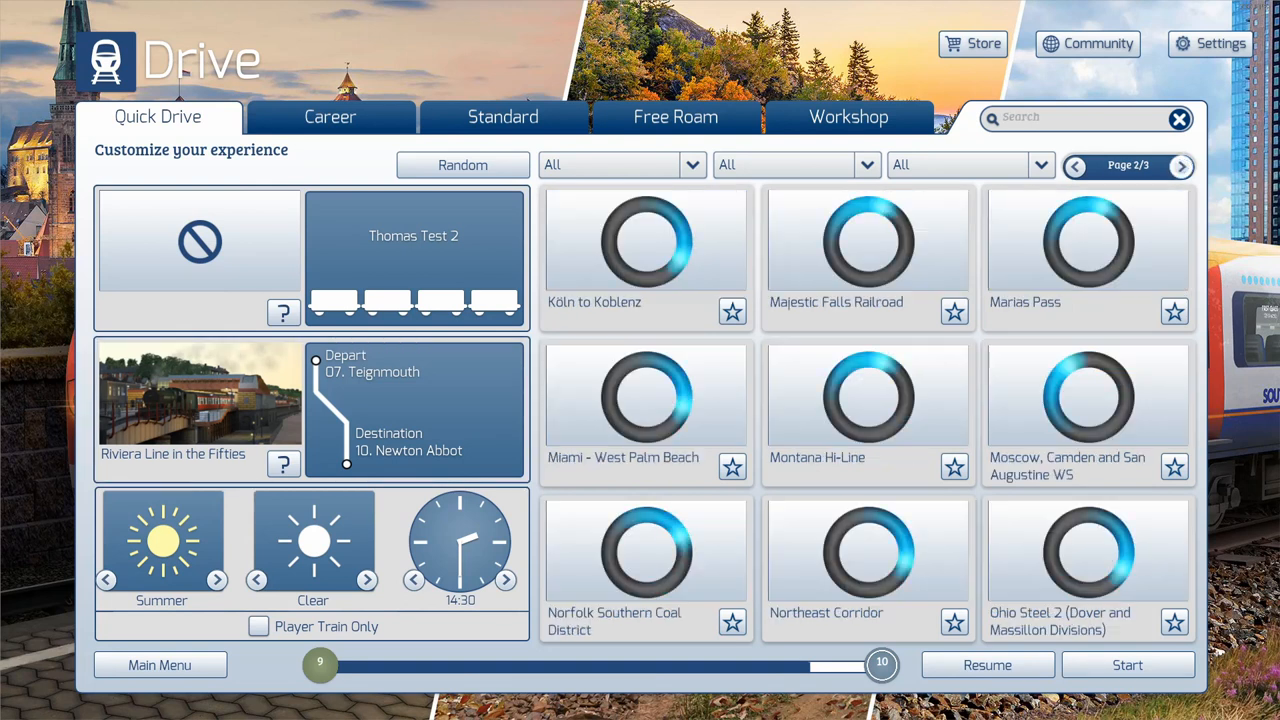
pyautogui.click(1183, 165)
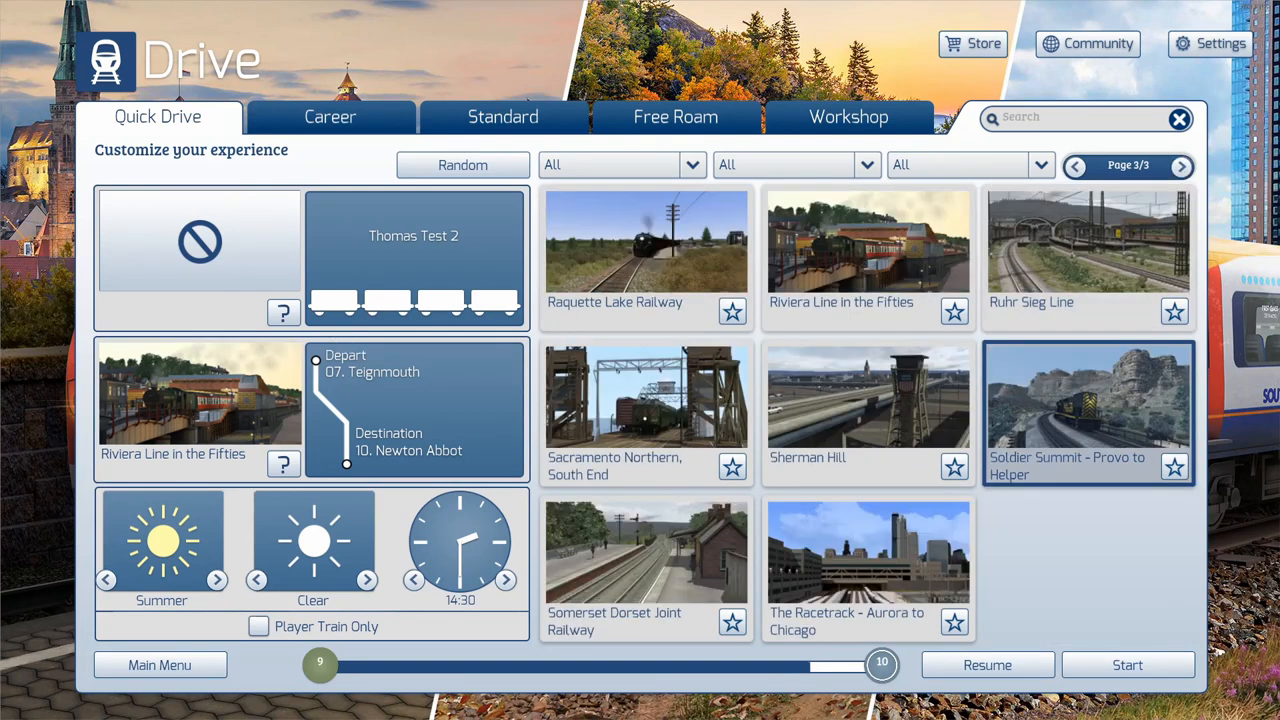